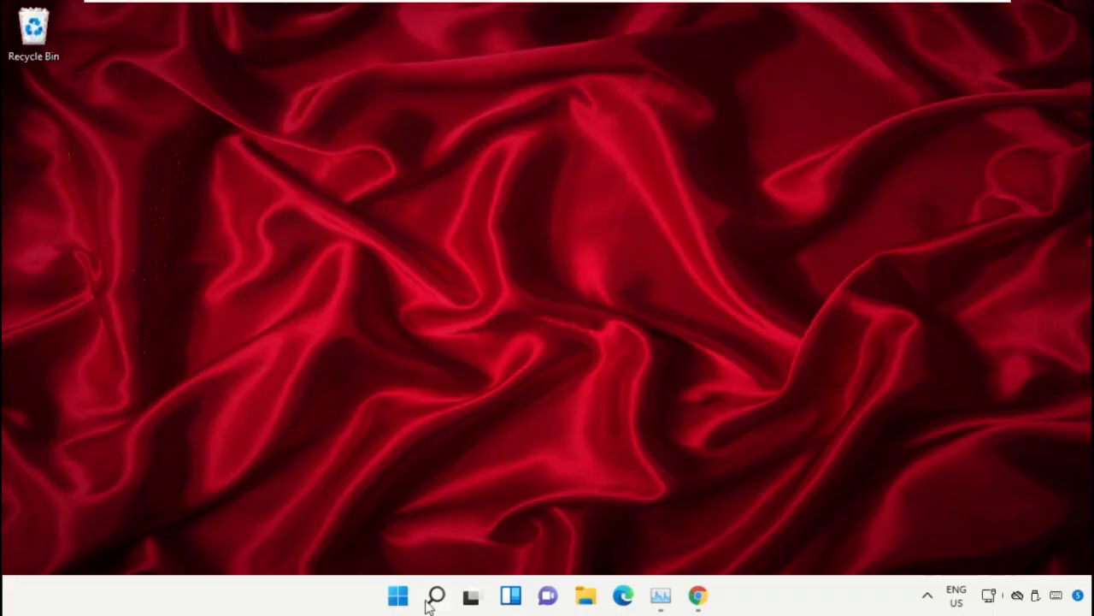
# Search for 'task manager', open Task Manager, and drag its window toward the screen centre.
pyautogui.click(436, 595)
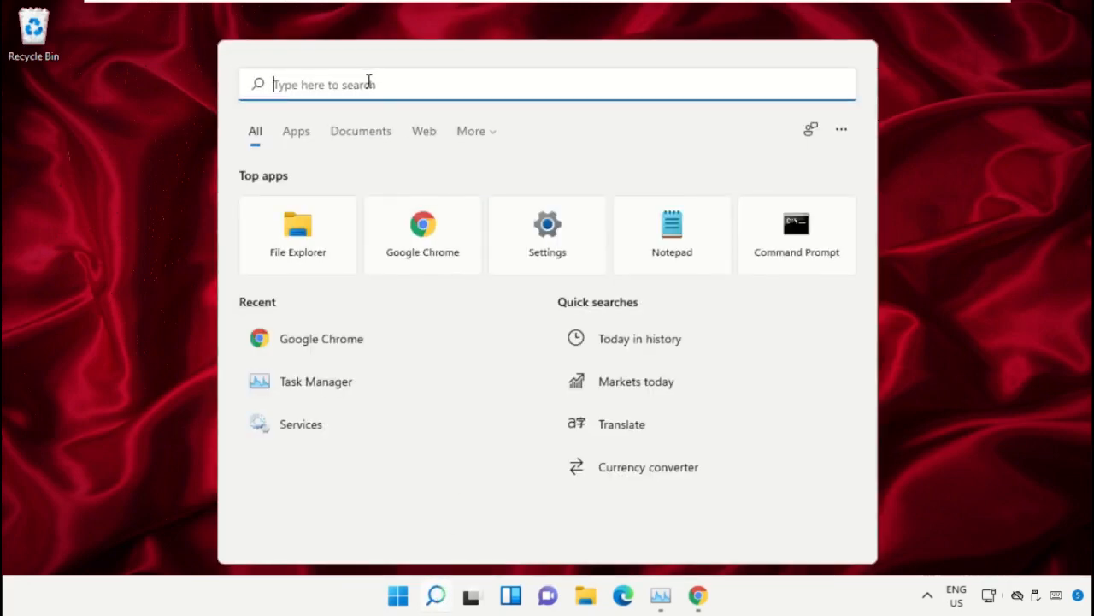
pyautogui.write('task manager')
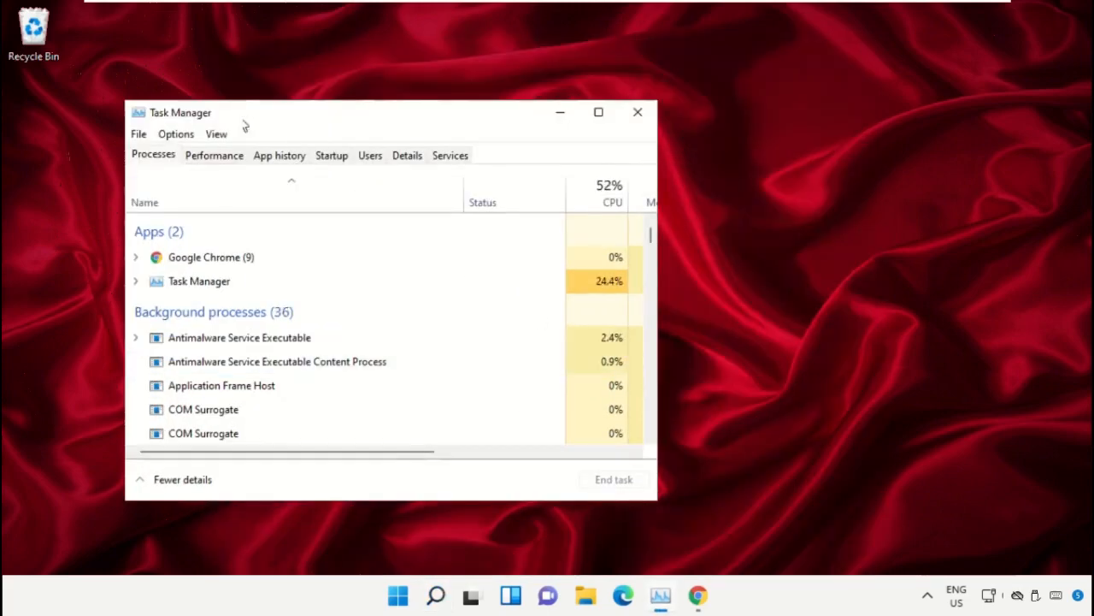
pyautogui.moveTo(180, 112); pyautogui.dragTo(553, 65)
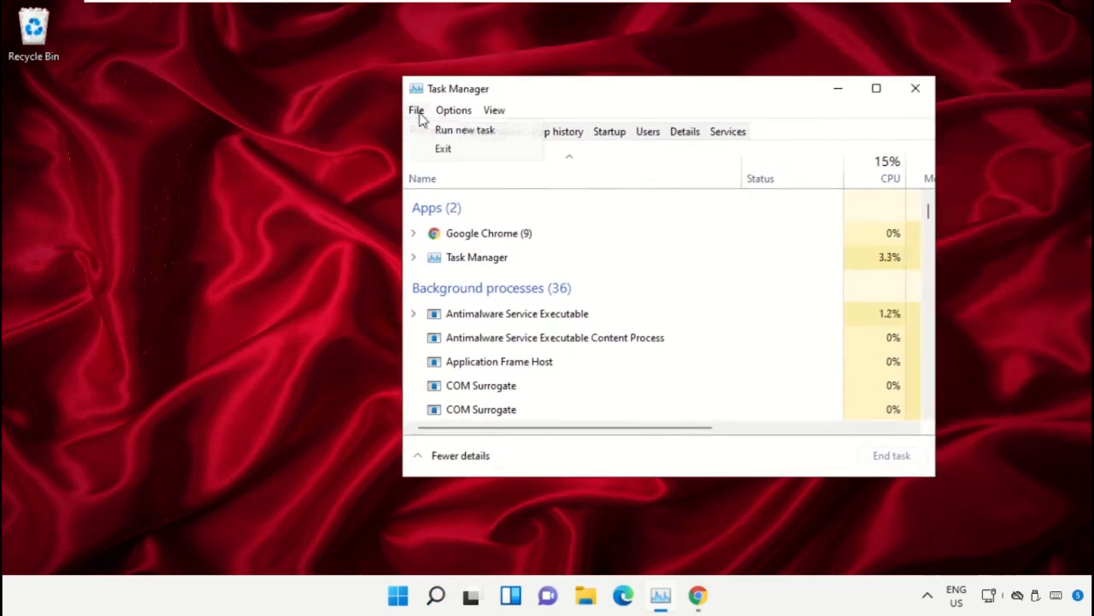
# Run C:\Windows\System32\cmd.exe as a new task with administrative privileges ticked.
pyautogui.click(464, 129)
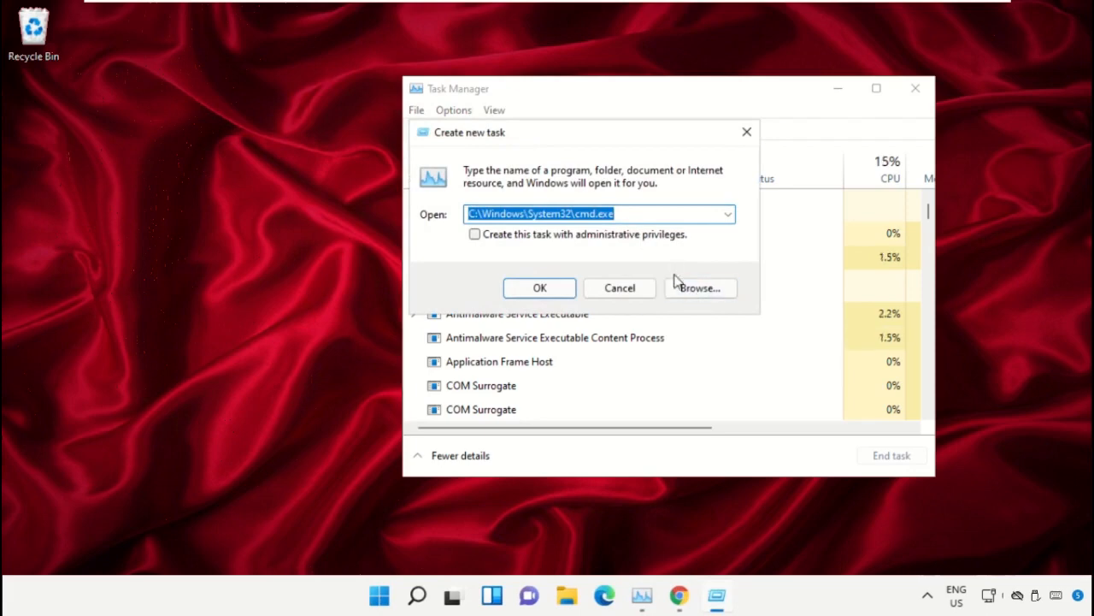
pyautogui.click(701, 287)
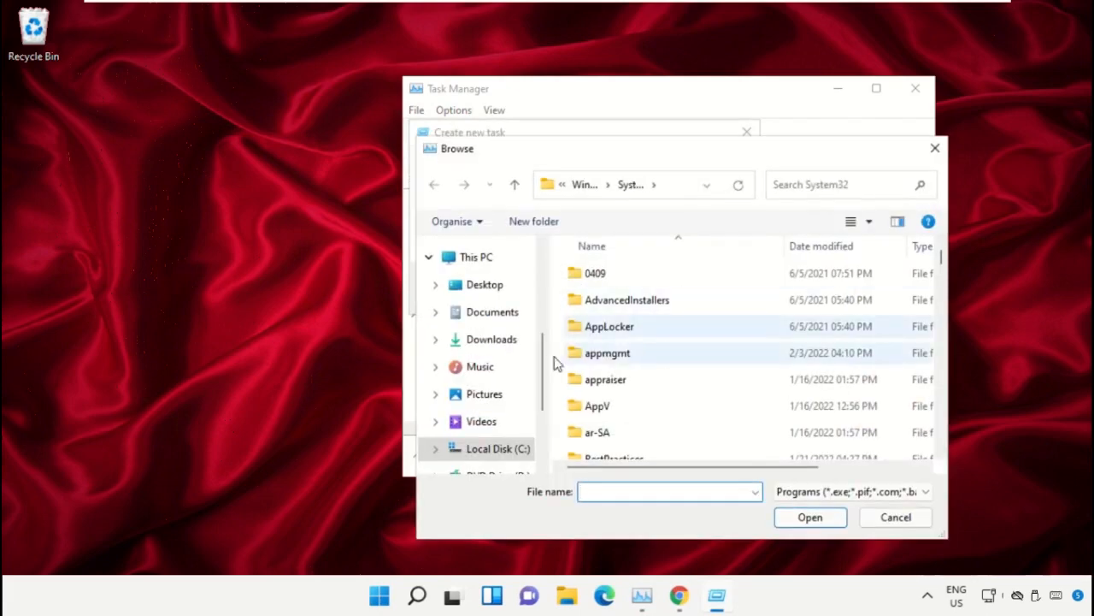
pyautogui.click(477, 257)
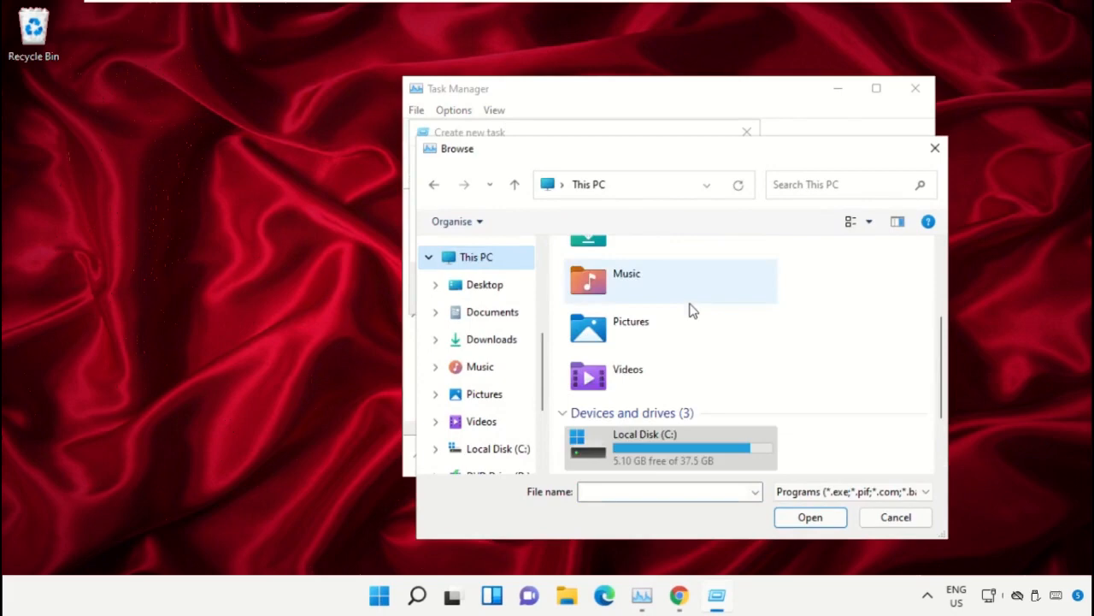
pyautogui.doubleClick(645, 446)
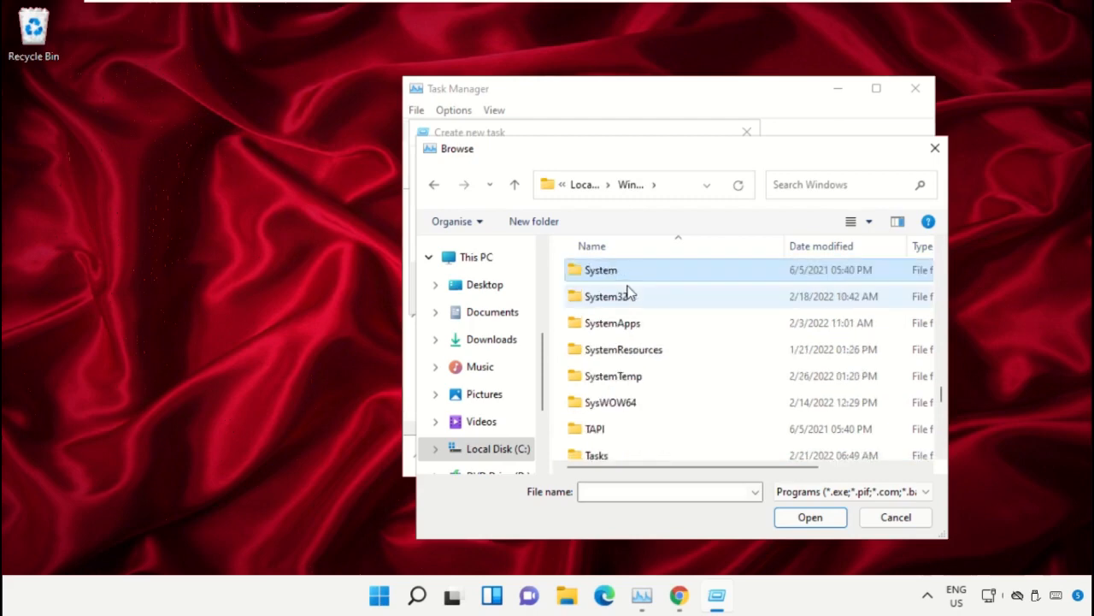
pyautogui.doubleClick(608, 295)
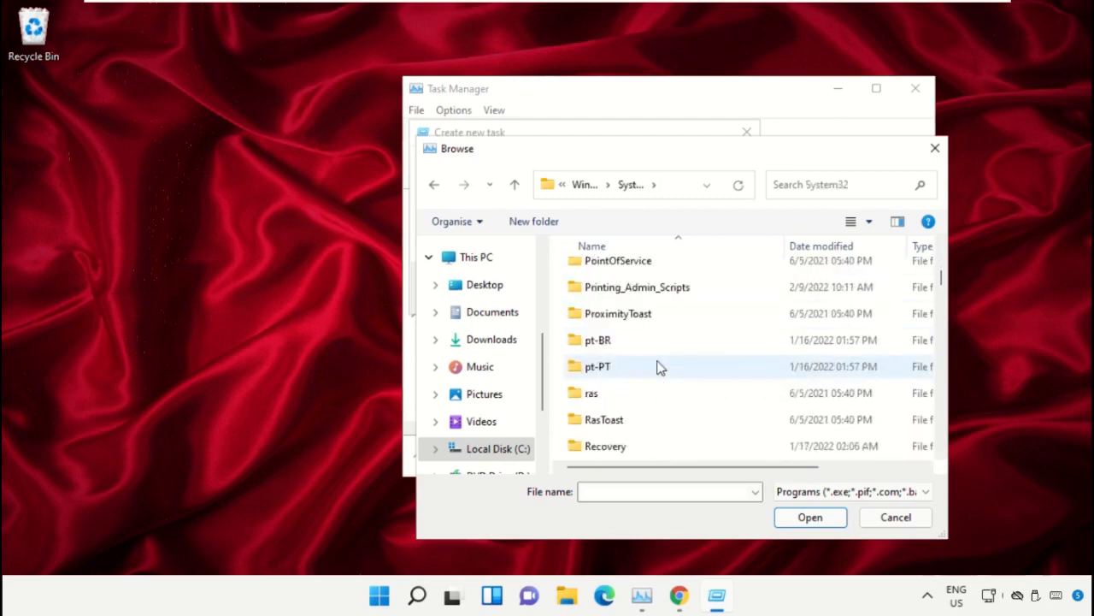
pyautogui.scroll(-3)
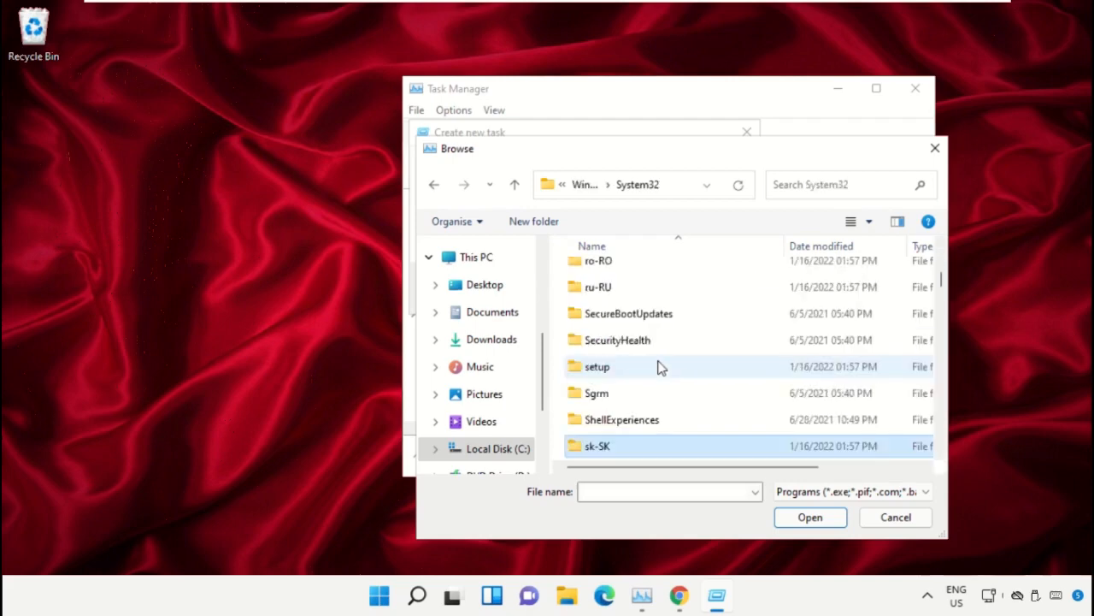
pyautogui.write('cmd.exe')
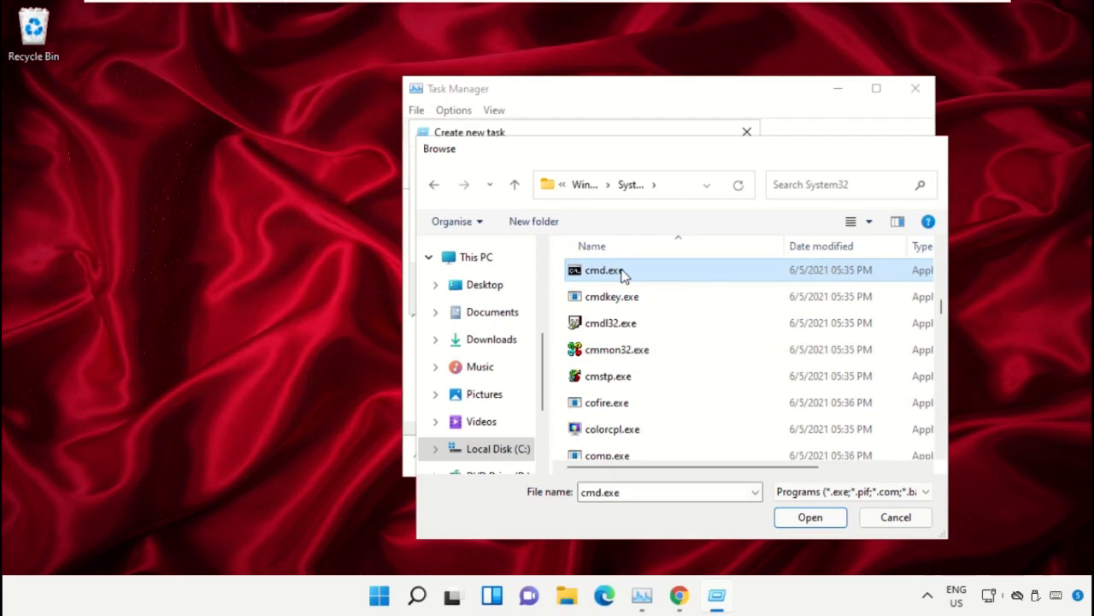
pyautogui.click(809, 516)
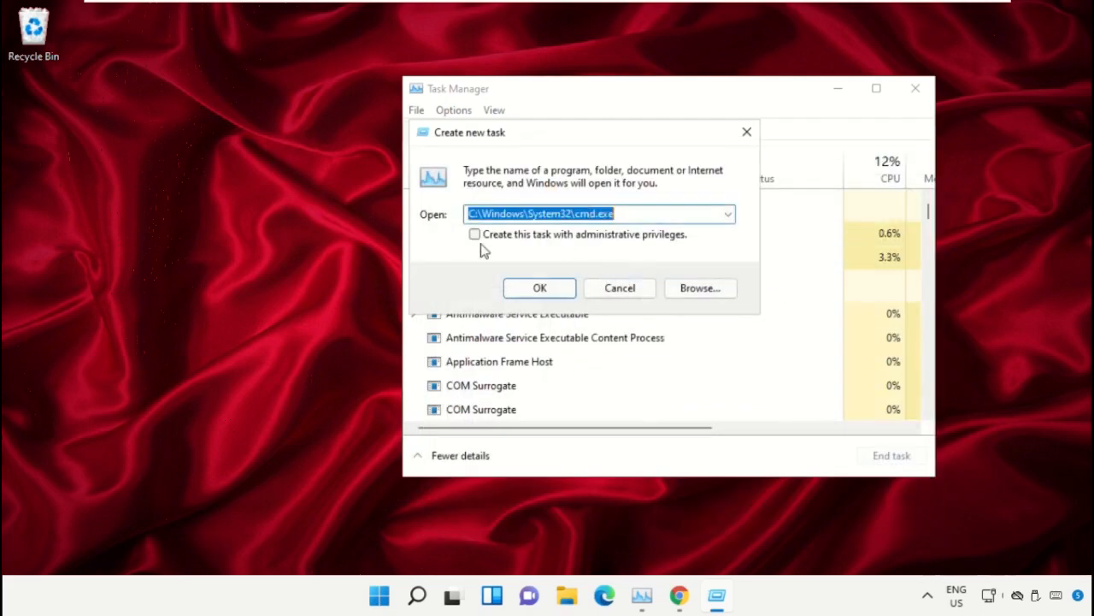
pyautogui.click(475, 234)
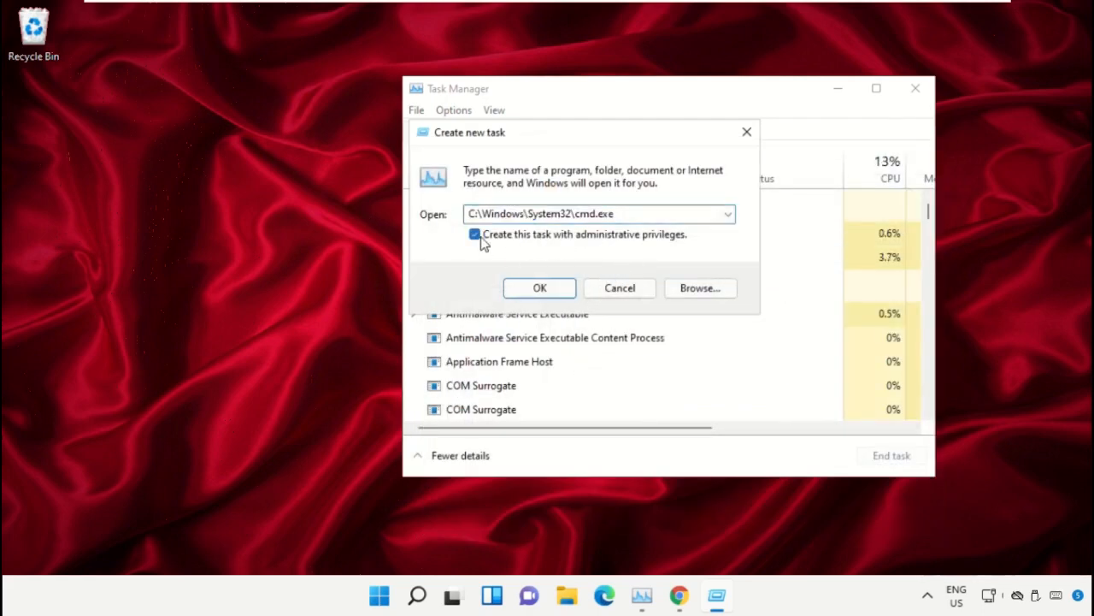
pyautogui.click(540, 287)
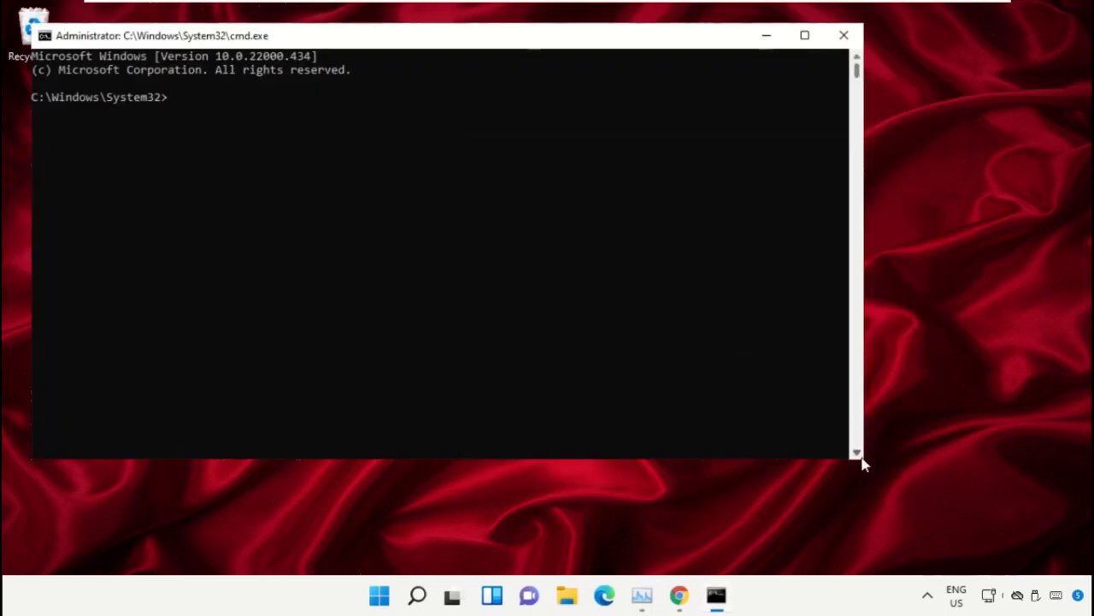
# Drag the Administrator cmd.exe window toward the centre, then slightly lower and right.
pyautogui.moveTo(862, 461); pyautogui.dragTo(637, 381)
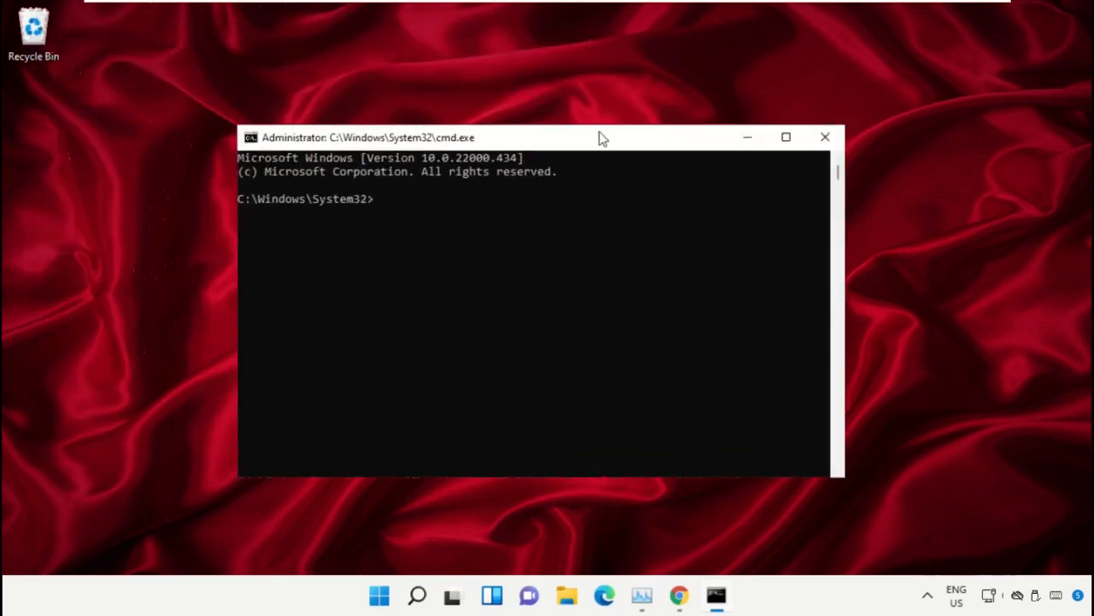
pyautogui.moveTo(602, 137); pyautogui.dragTo(636, 158)
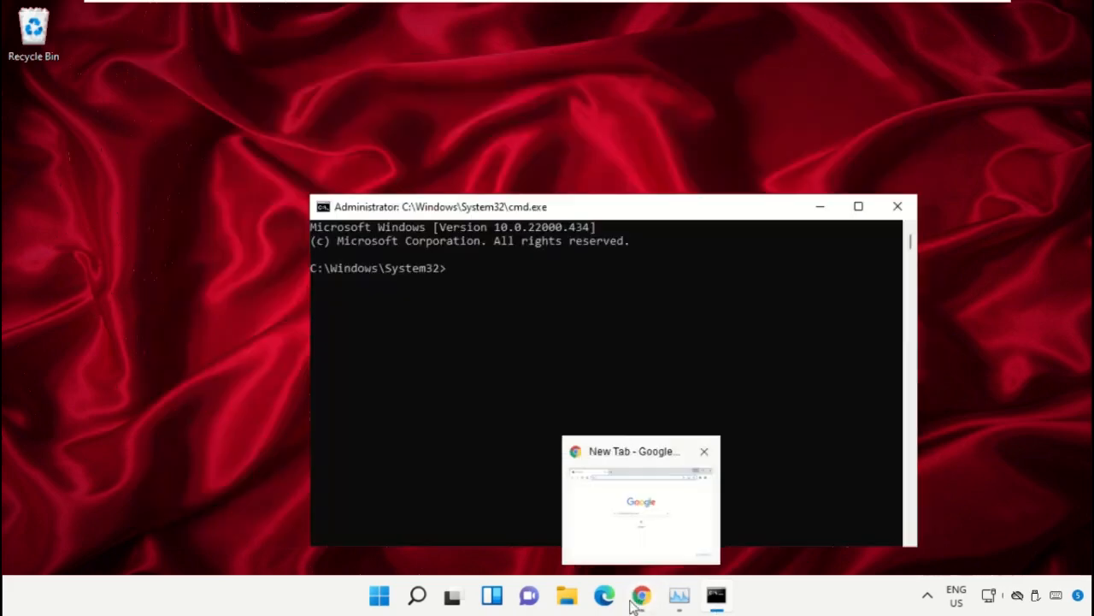
# Search 'hows.t' in Chrome, open the Important Windows Commands article, and scroll to Command 12.
pyautogui.click(640, 595)
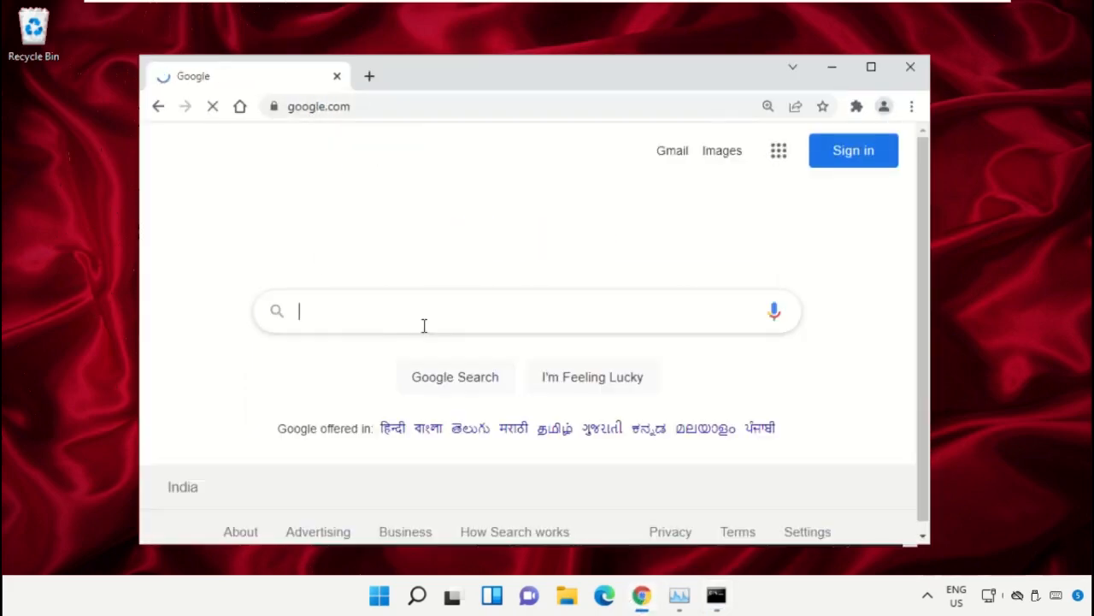
pyautogui.write('hows.tech windows commands')
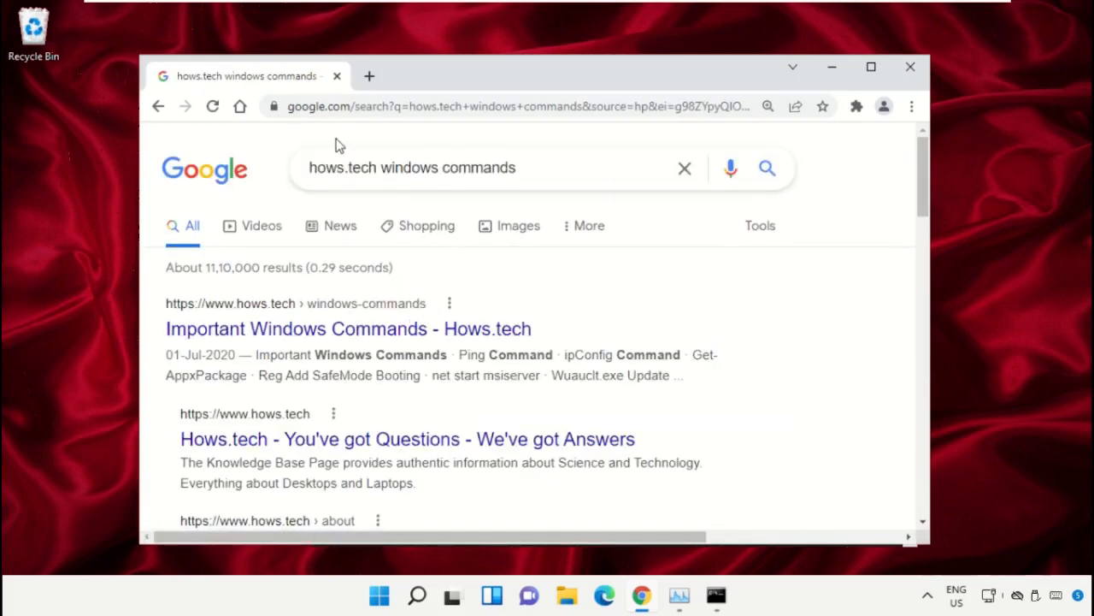
pyautogui.moveTo(251, 323)
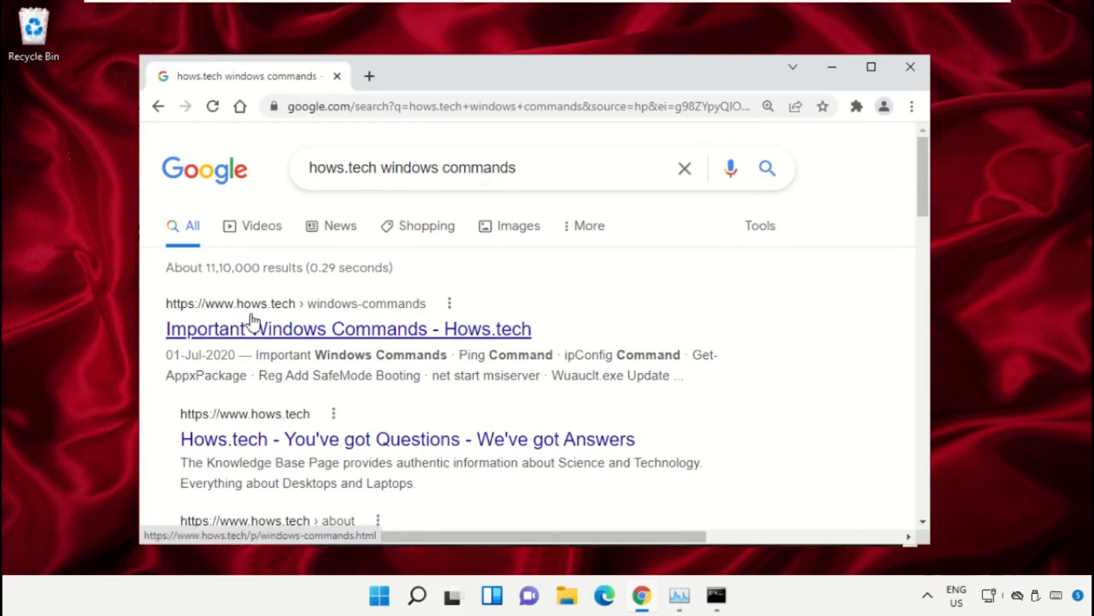
pyautogui.moveTo(468, 340)
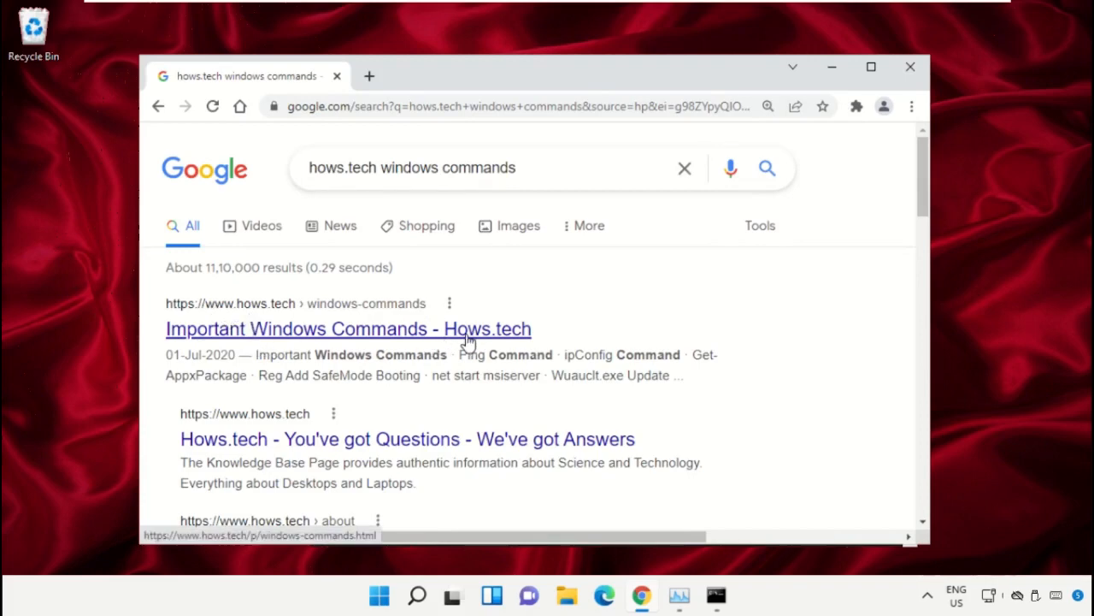
pyautogui.click(347, 329)
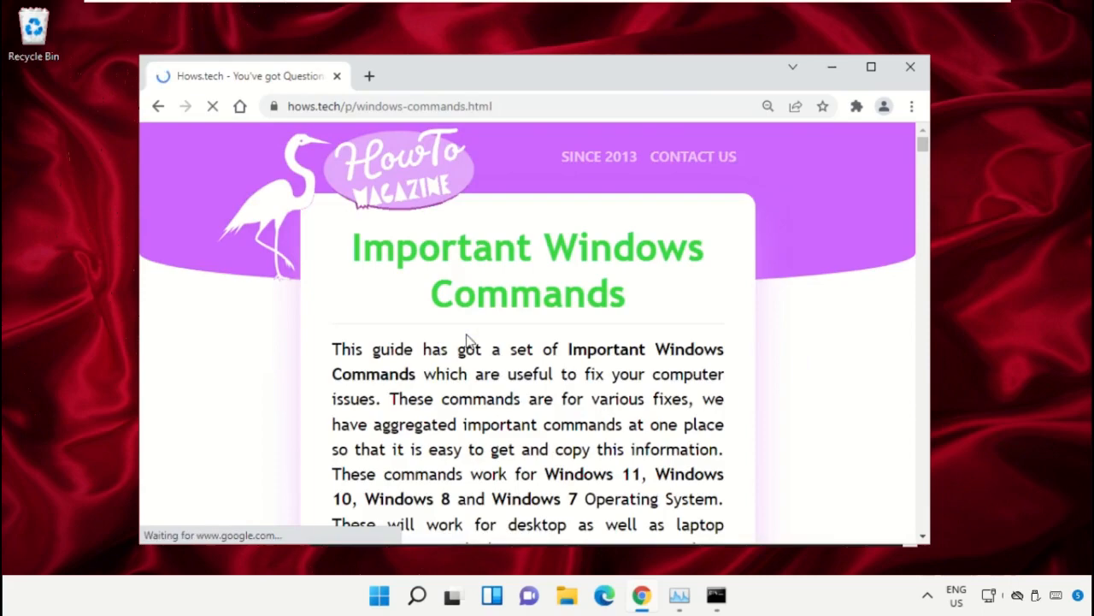
pyautogui.scroll(-3)
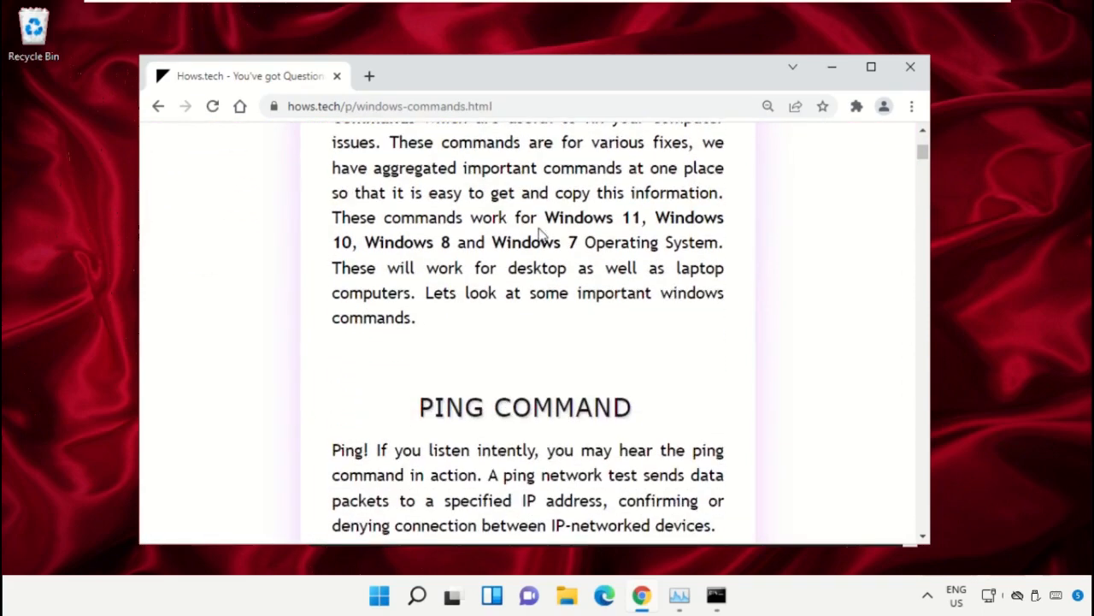
pyautogui.scroll(-3)
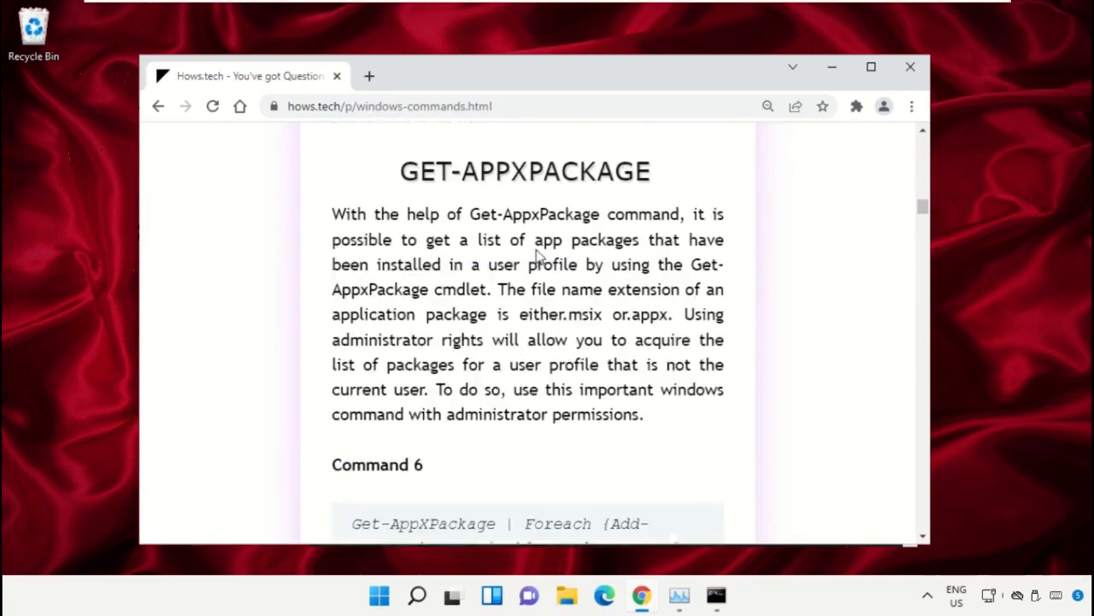
pyautogui.scroll(-3)
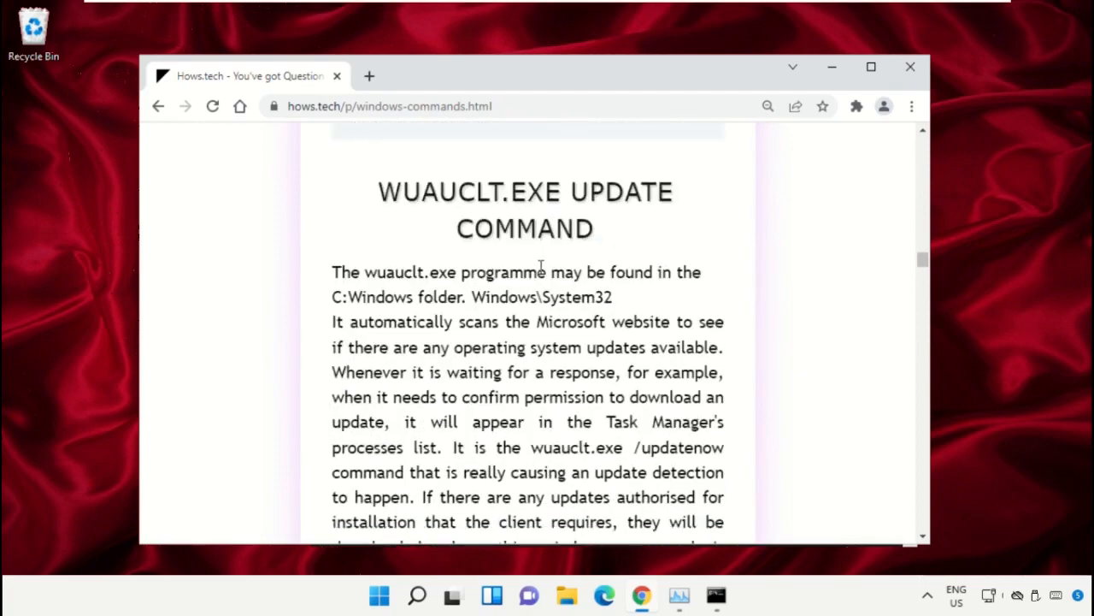
pyautogui.scroll(-3)
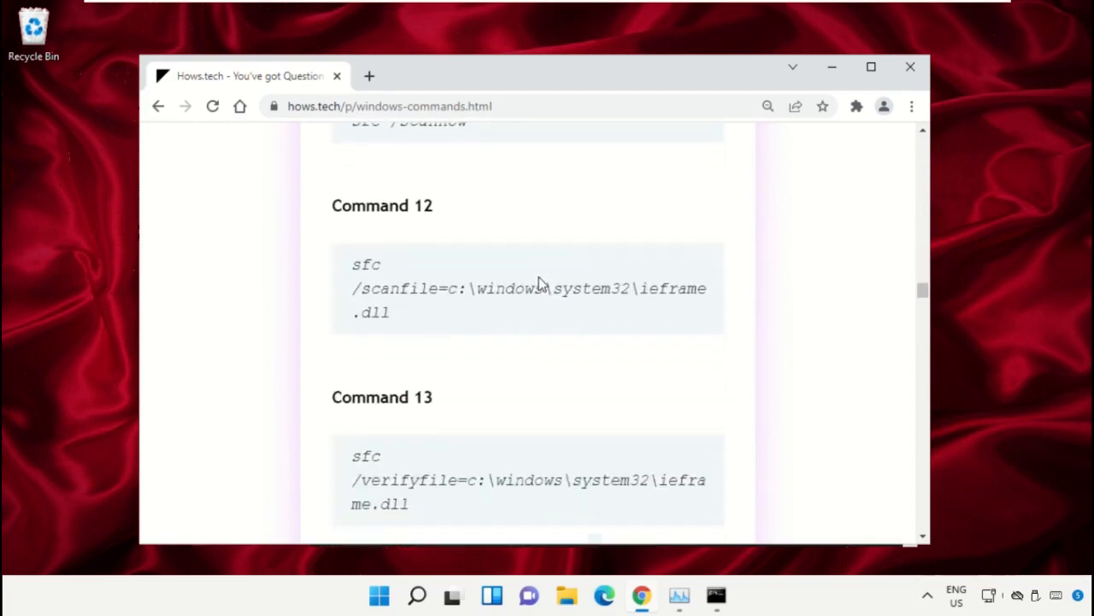
pyautogui.scroll(-3)
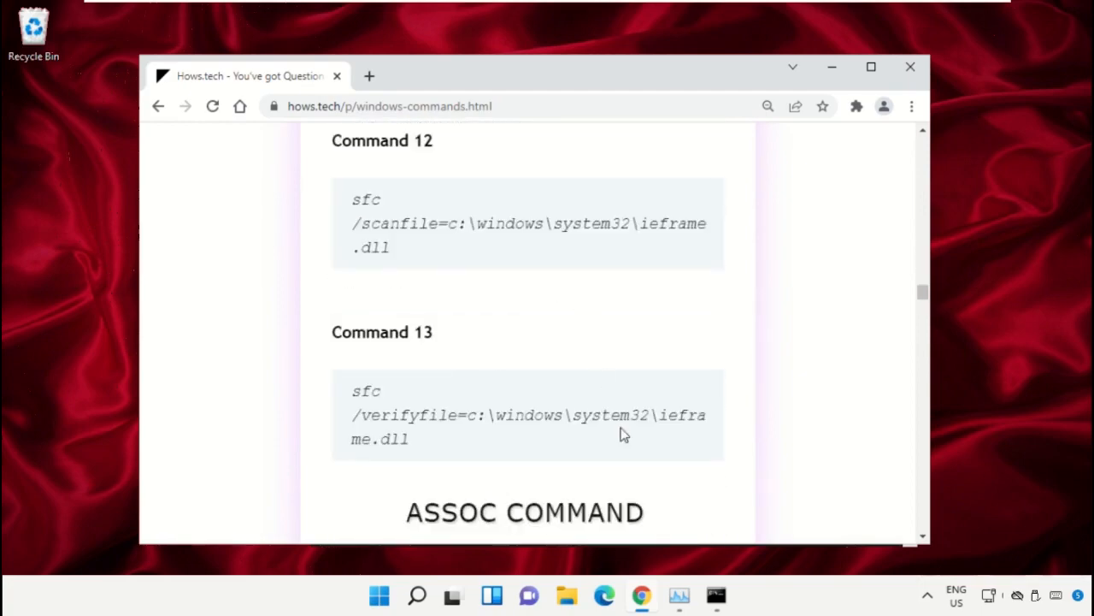
pyautogui.moveTo(483, 227)
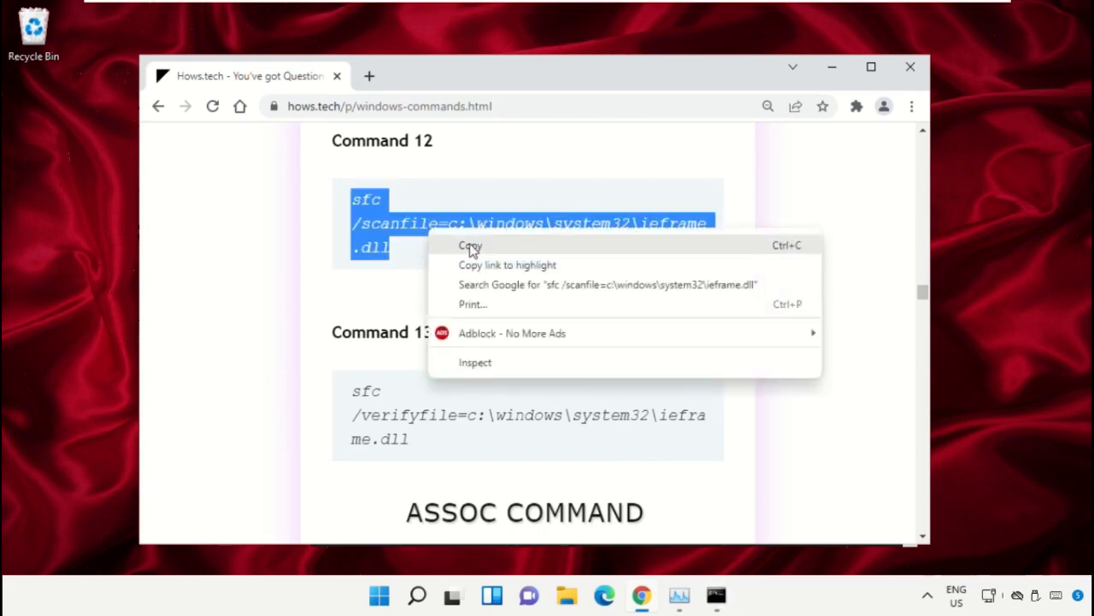
# Run sfc /scanfile and sfc /verifyfile on c:\windows\system32\ieframe.dll in Command Prompt.
pyautogui.click(715, 595)
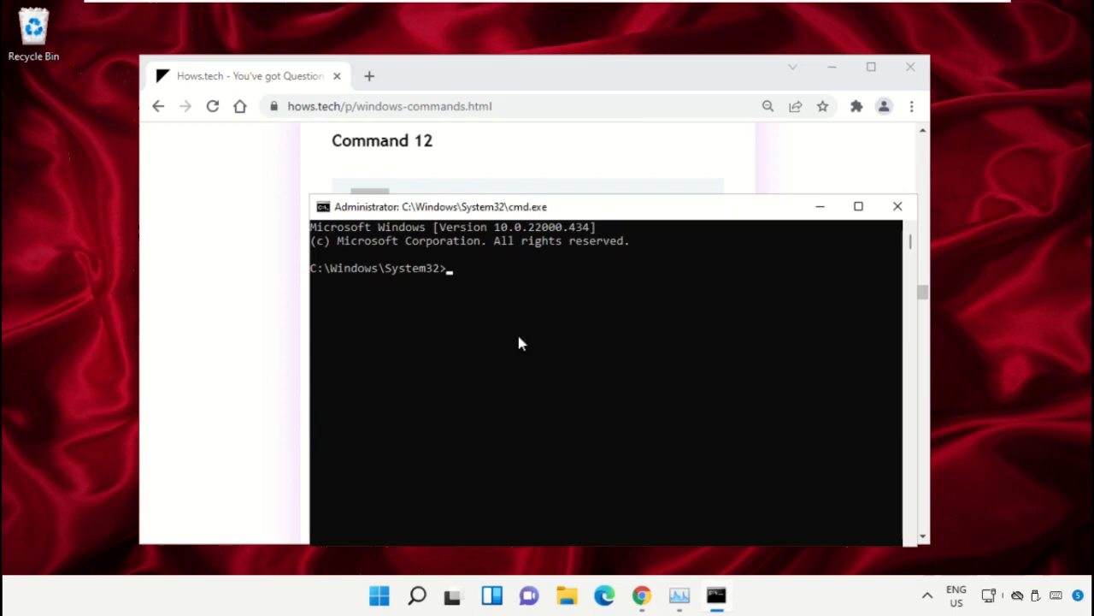
pyautogui.write('sfc /scanfile=c:\\windows\\system32\\ieframe.dll')
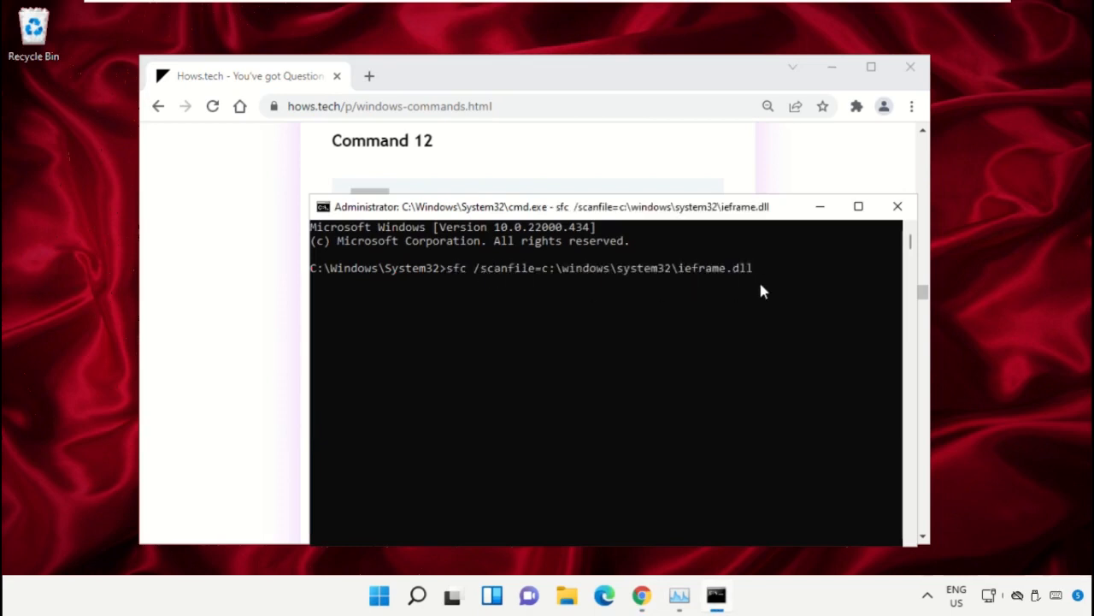
pyautogui.click(898, 207)
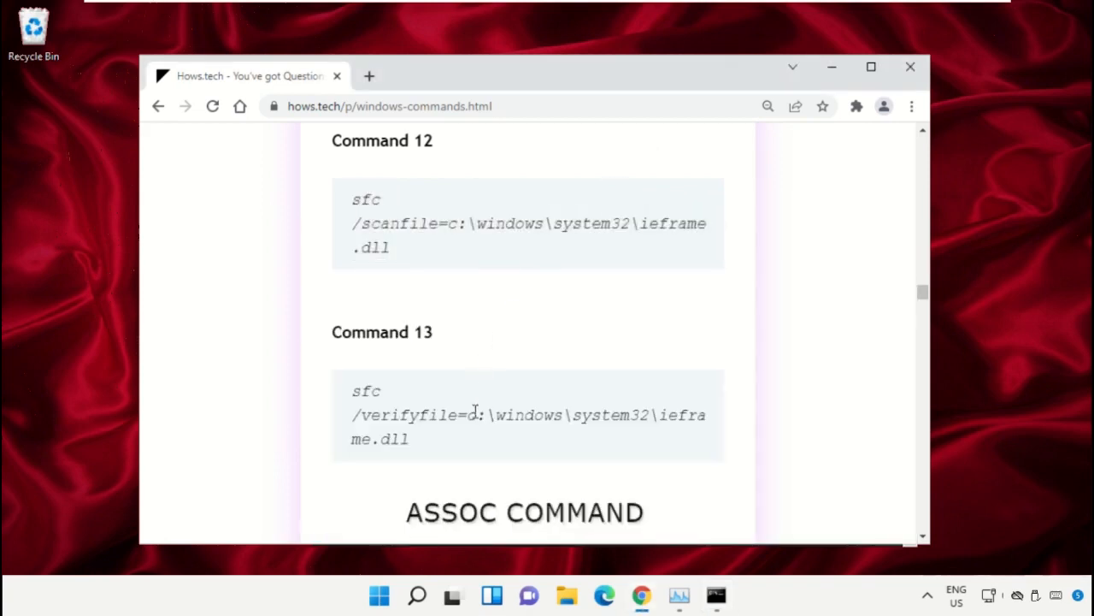
pyautogui.rightClick(527, 415)
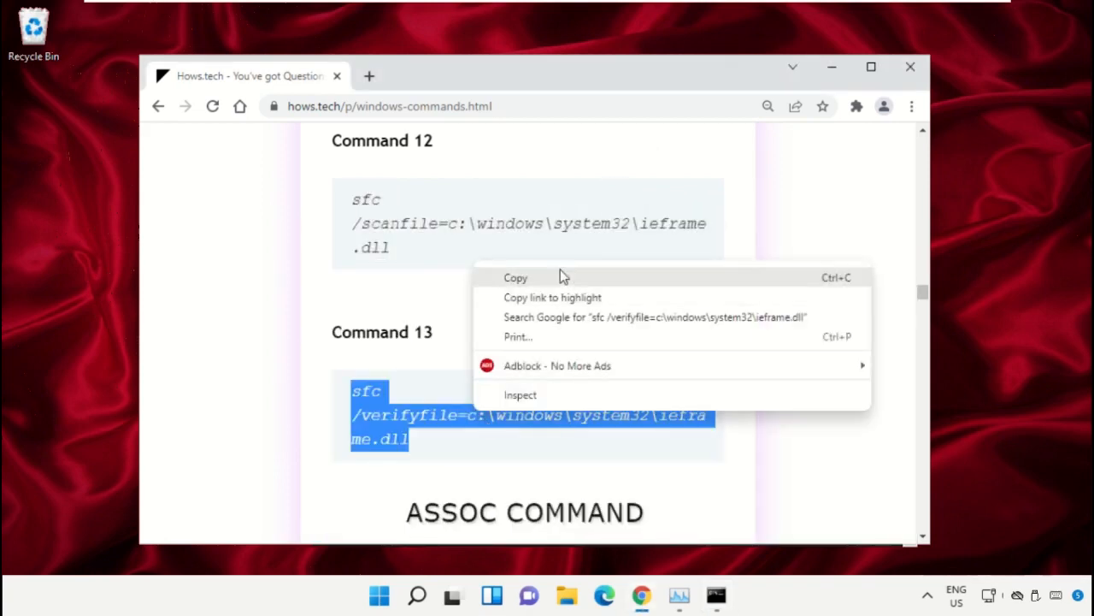
pyautogui.click(716, 595)
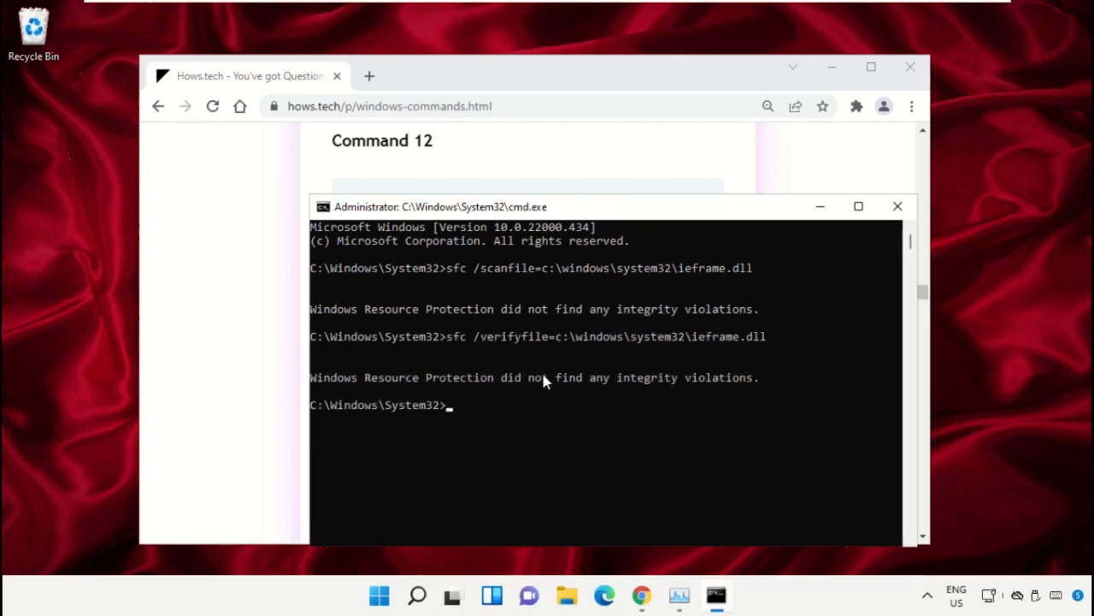
pyautogui.write('e')
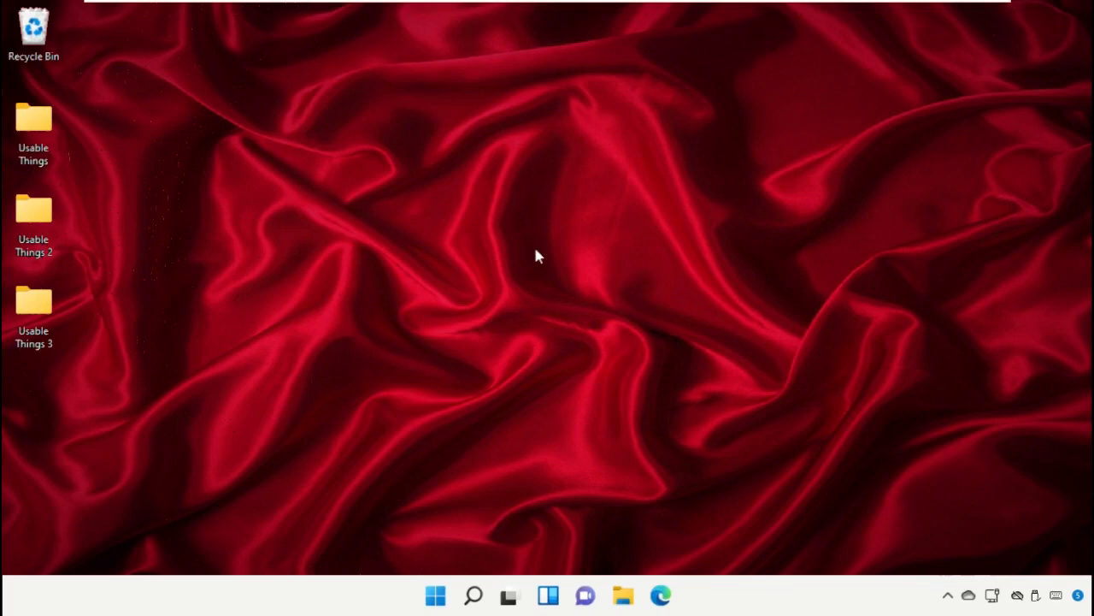
pyautogui.moveTo(414, 600)
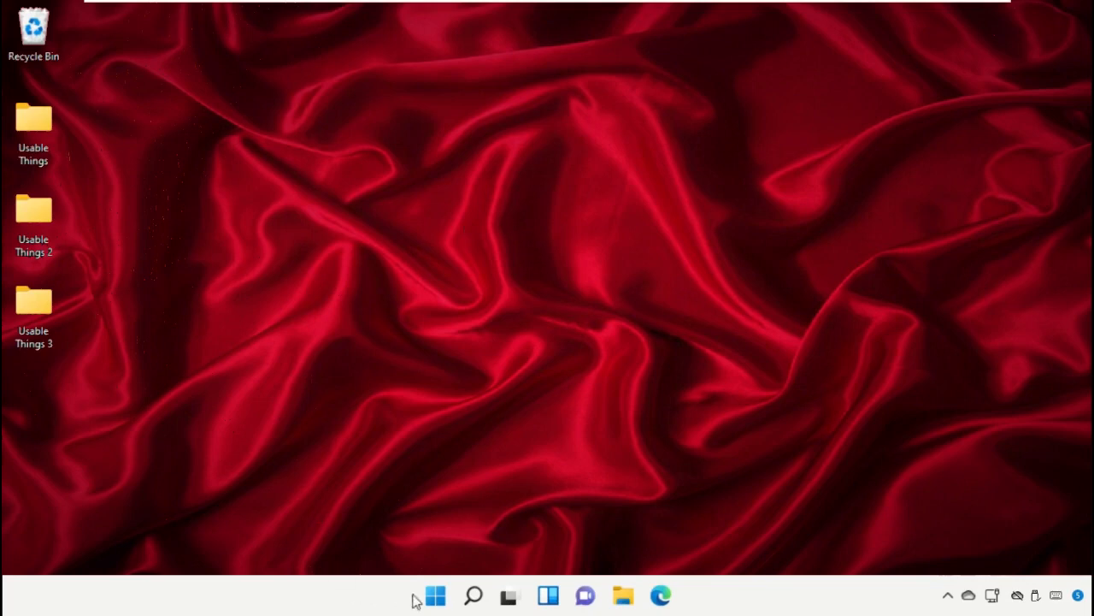
# Search 'Cmd' and run Command Prompt as administrator, approving User Account Control.
pyautogui.click(472, 595)
pyautogui.write('Cmd')
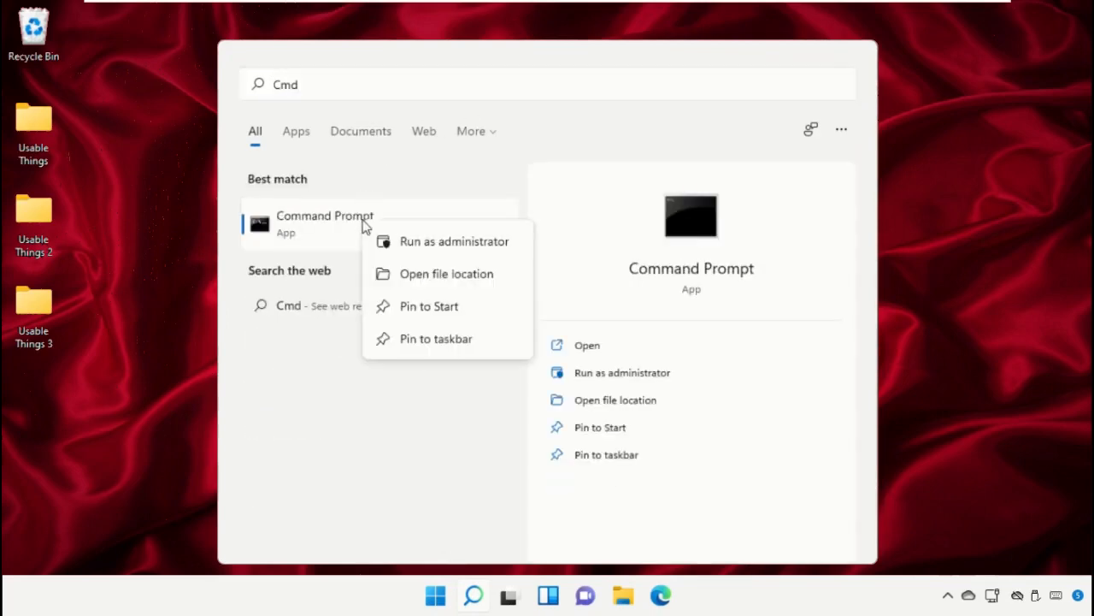
pyautogui.click(454, 241)
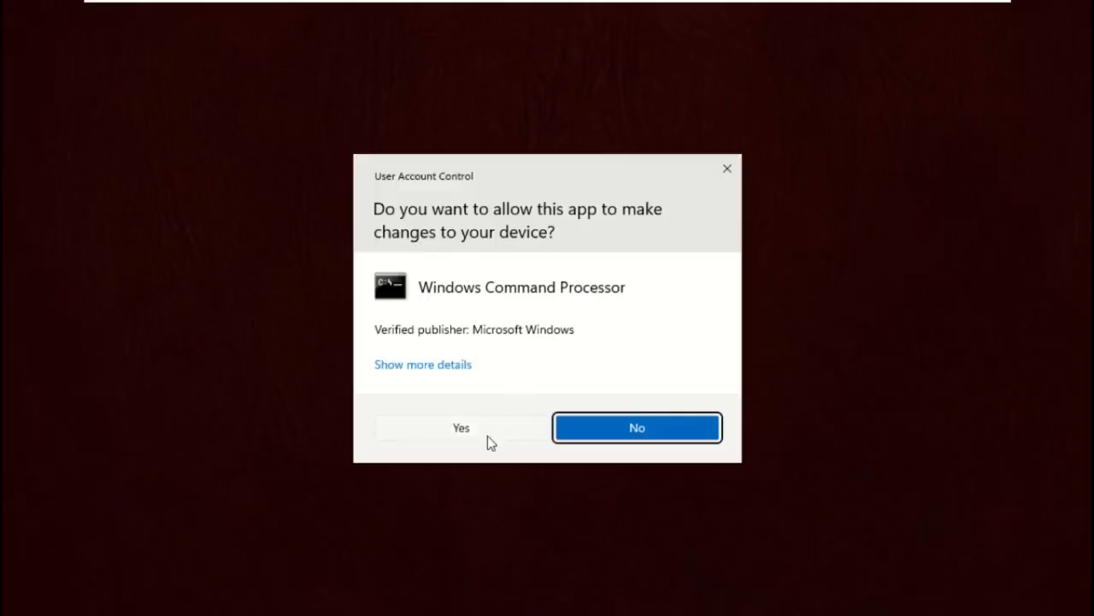
pyautogui.click(461, 428)
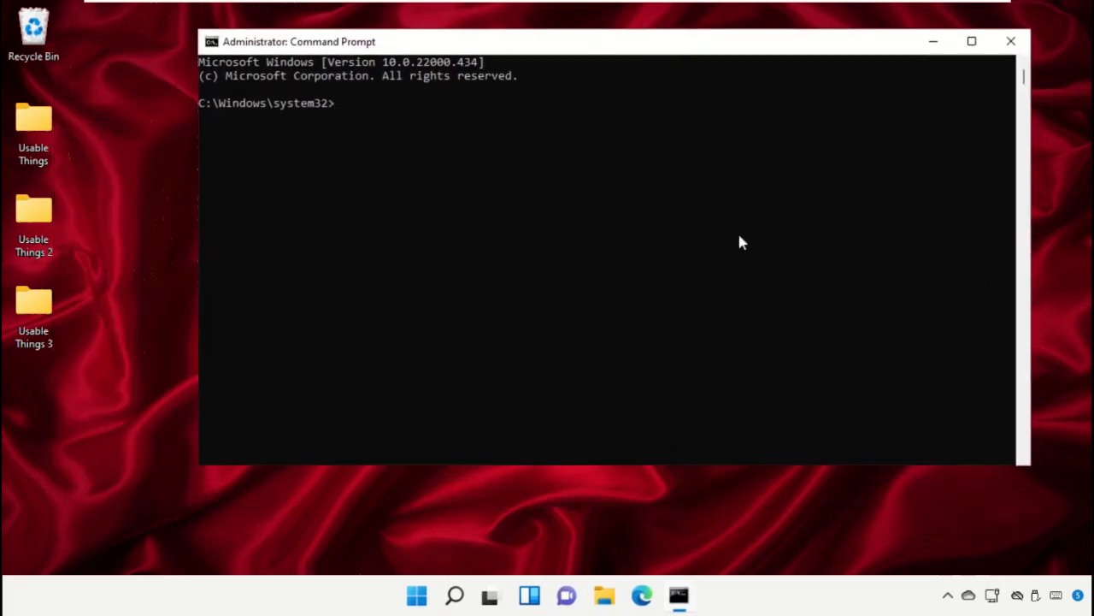
# Run 'Rd /s /q' with the quoted Usable Things folder path to delete it.
pyautogui.write('Rd /s /q')
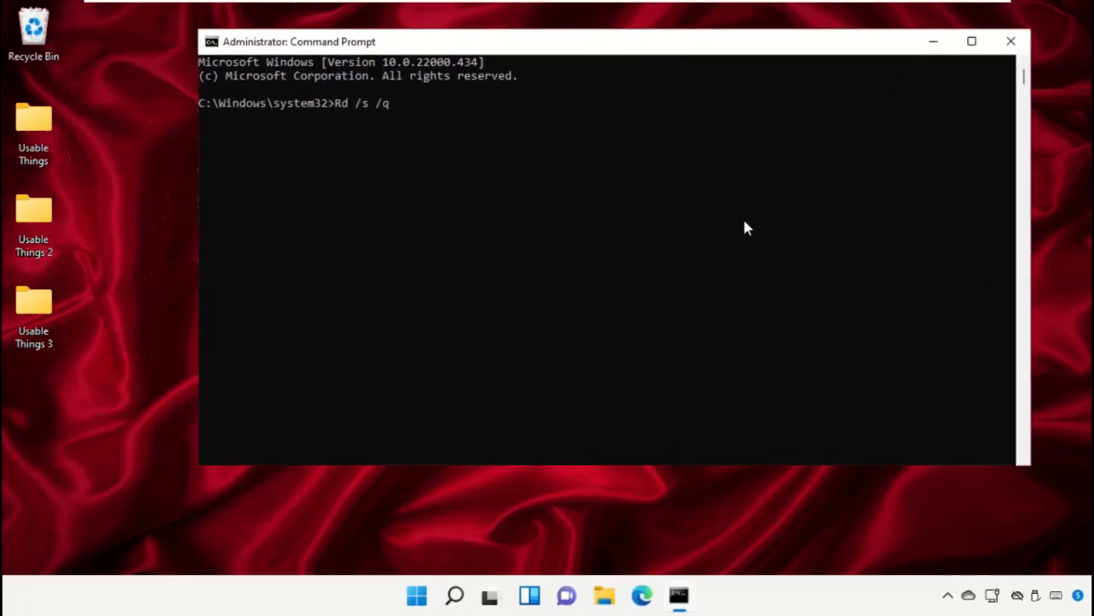
pyautogui.rightClick(34, 119)
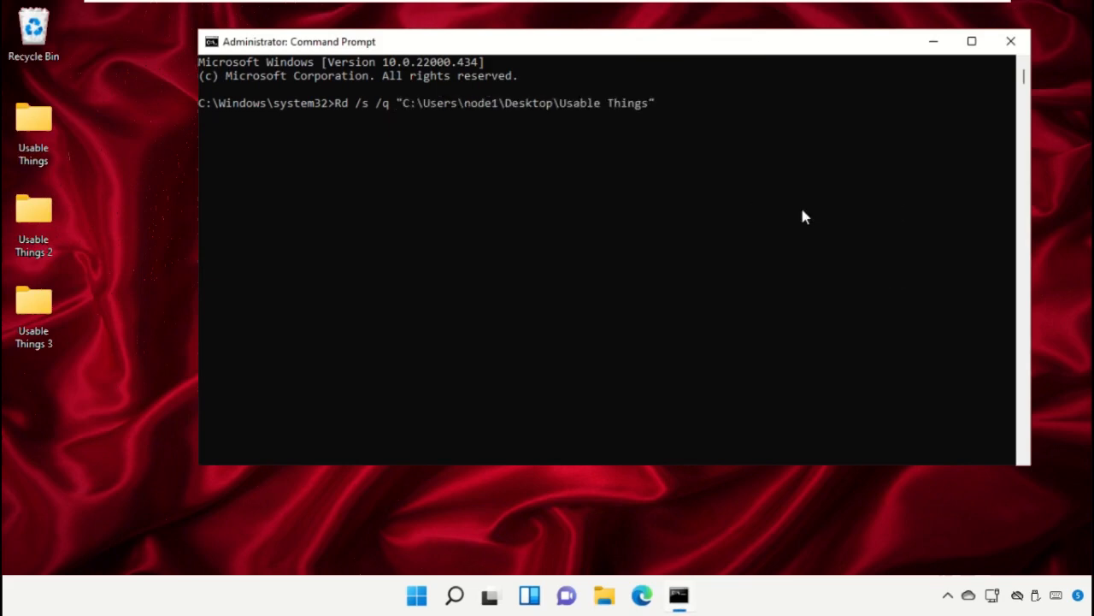
pyautogui.press('enter')
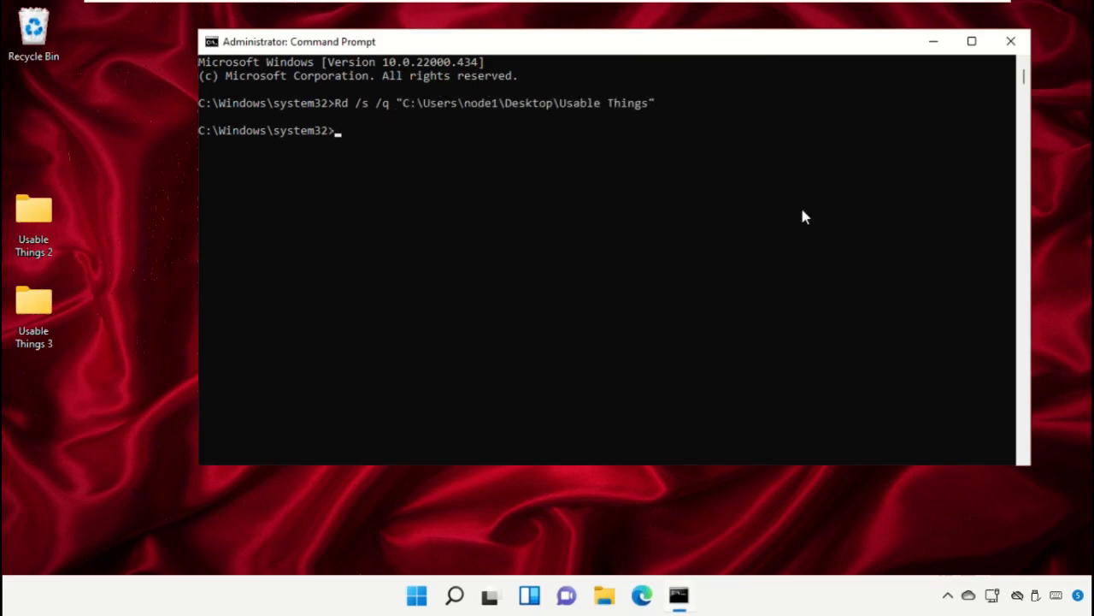
pyautogui.moveTo(742, 260)
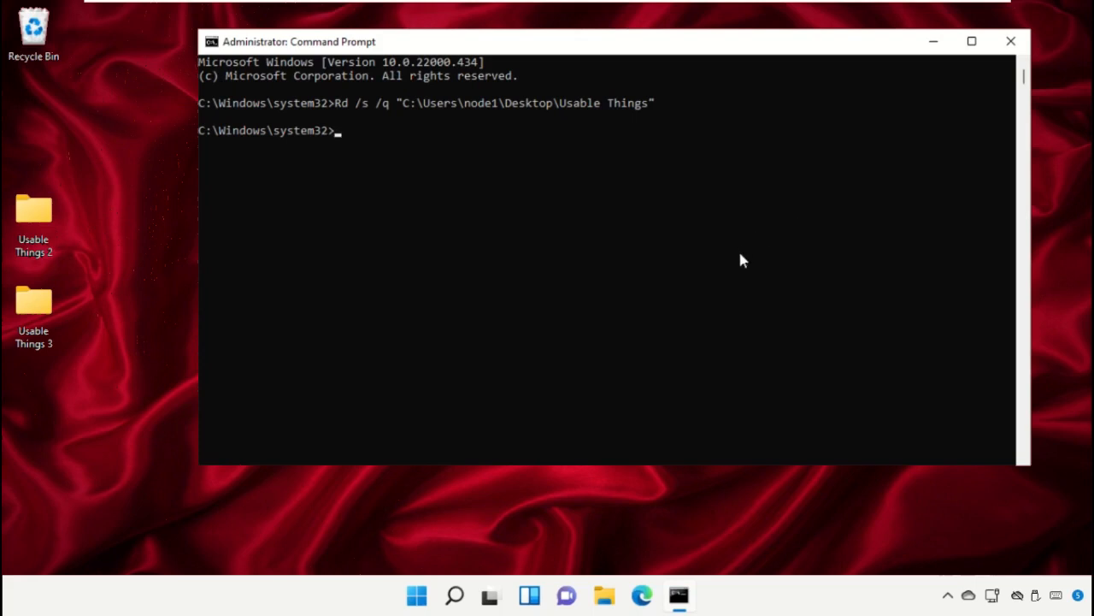
# Delete Usable Things 2 with 'Rmdir /s /q' and its pasted path, then close the console.
pyautogui.write('Rmdir')
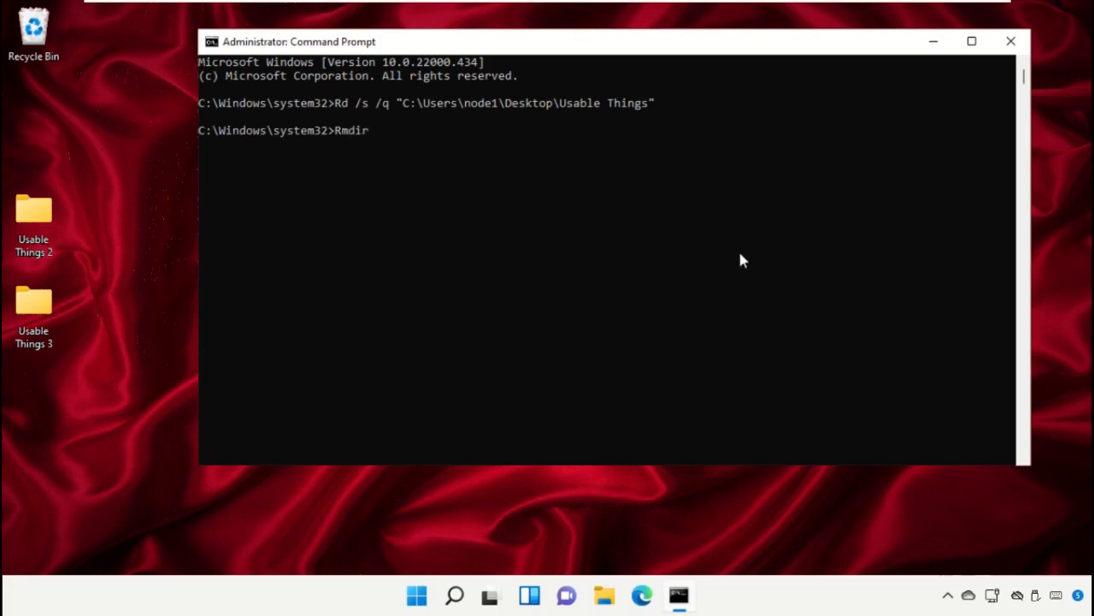
pyautogui.write('/s /q')
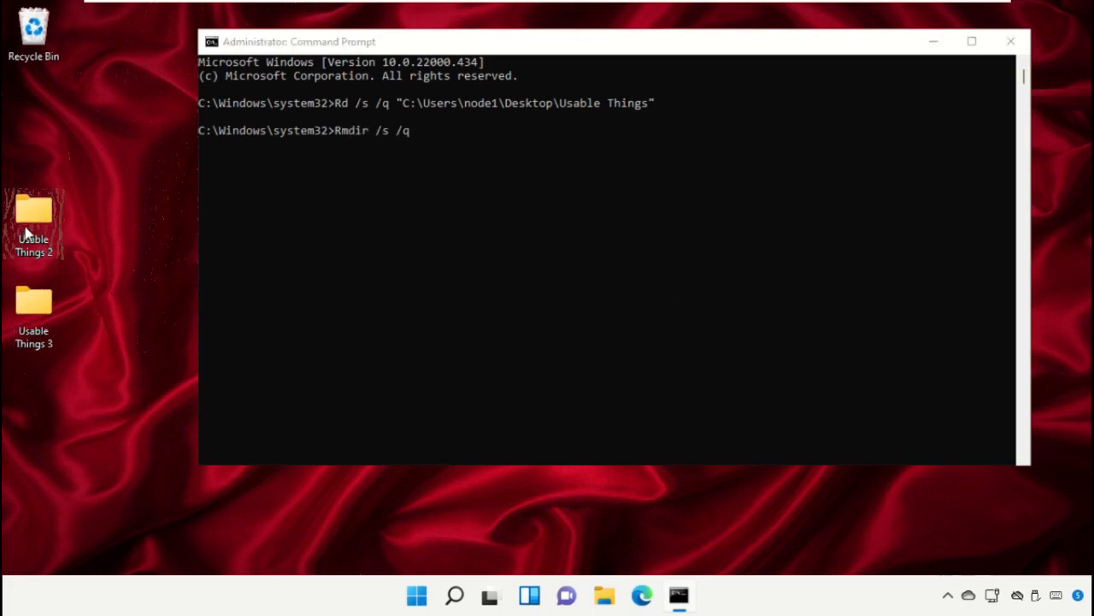
pyautogui.moveTo(132, 391)
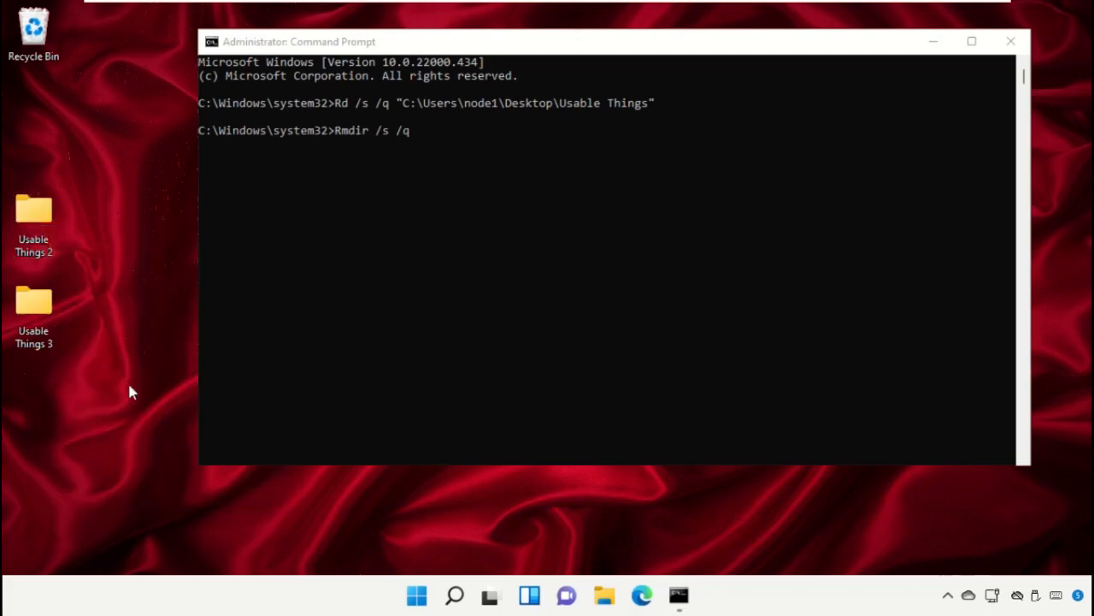
pyautogui.rightClick(299, 42)
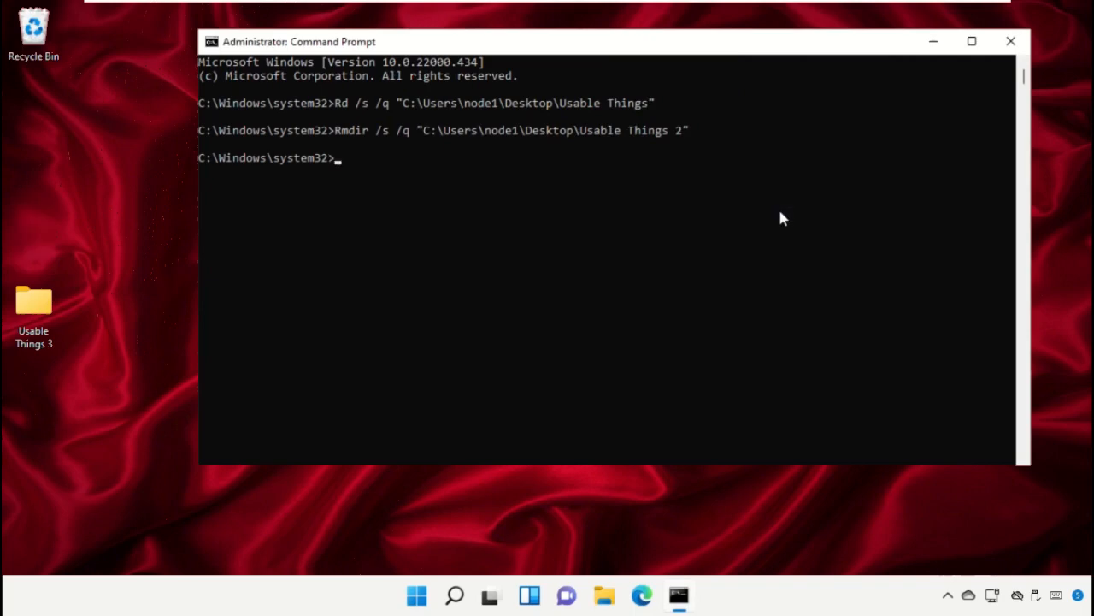
pyautogui.moveTo(631, 248)
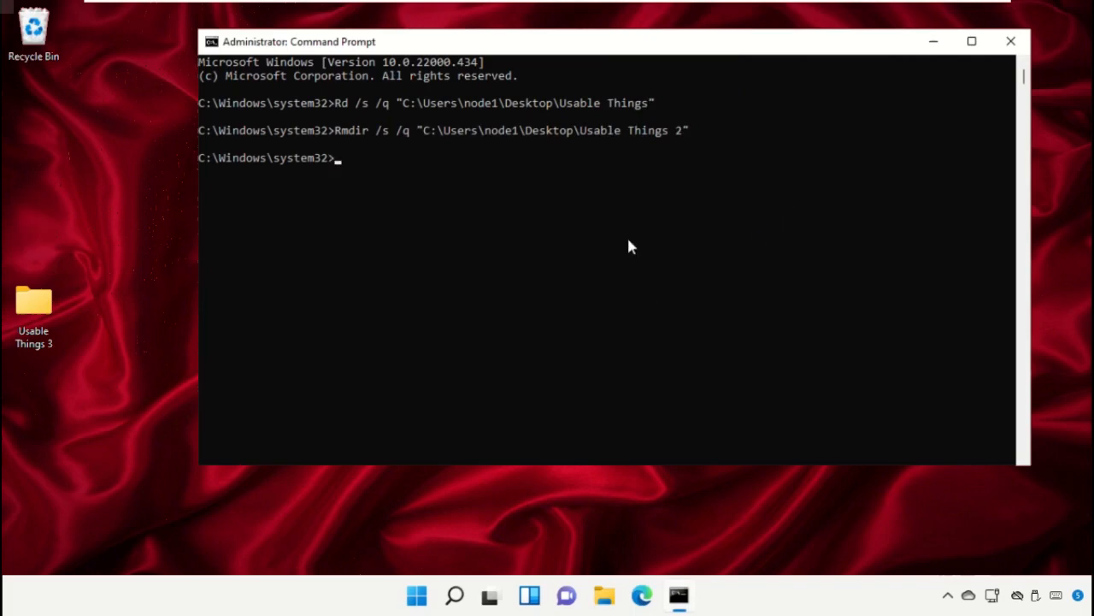
pyautogui.click(1011, 41)
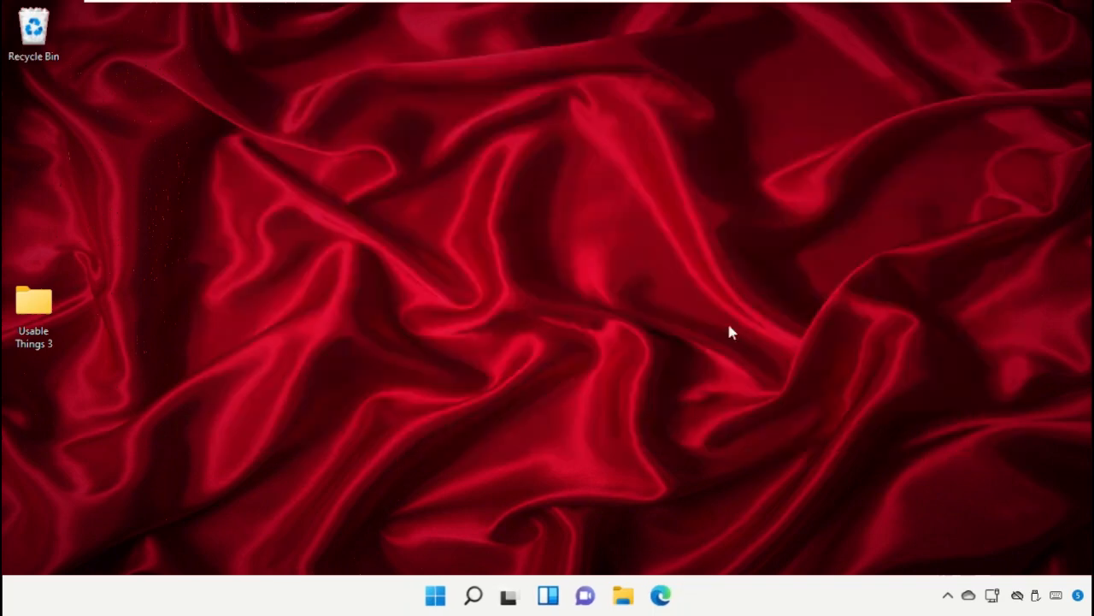
pyautogui.moveTo(473, 596)
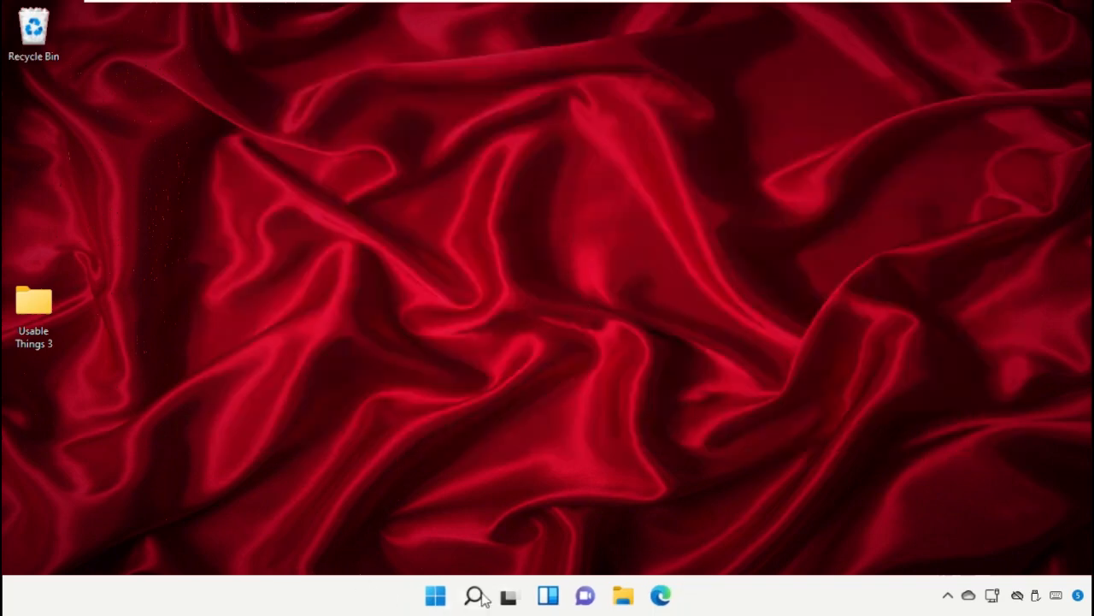
# Search 'PowerShell' and run Windows PowerShell as administrator.
pyautogui.write('PowerShell')
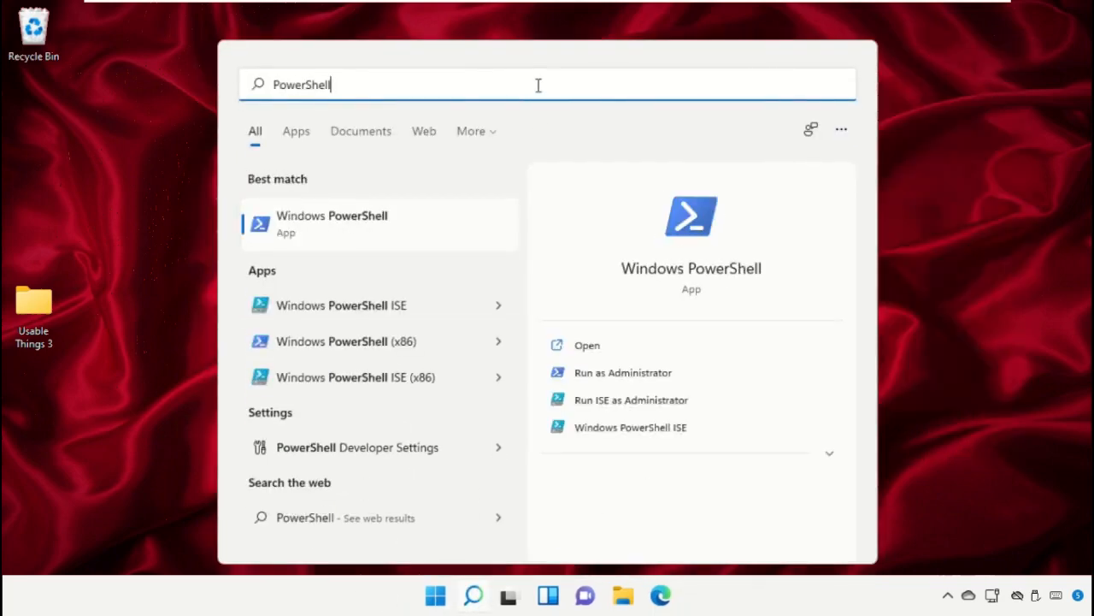
pyautogui.rightClick(331, 223)
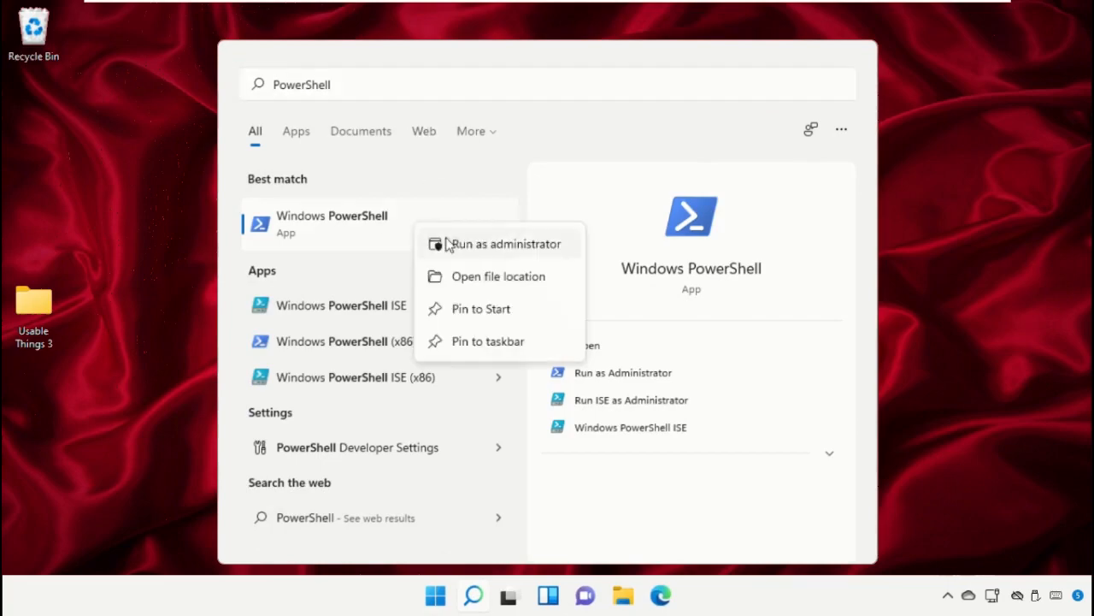
pyautogui.click(505, 243)
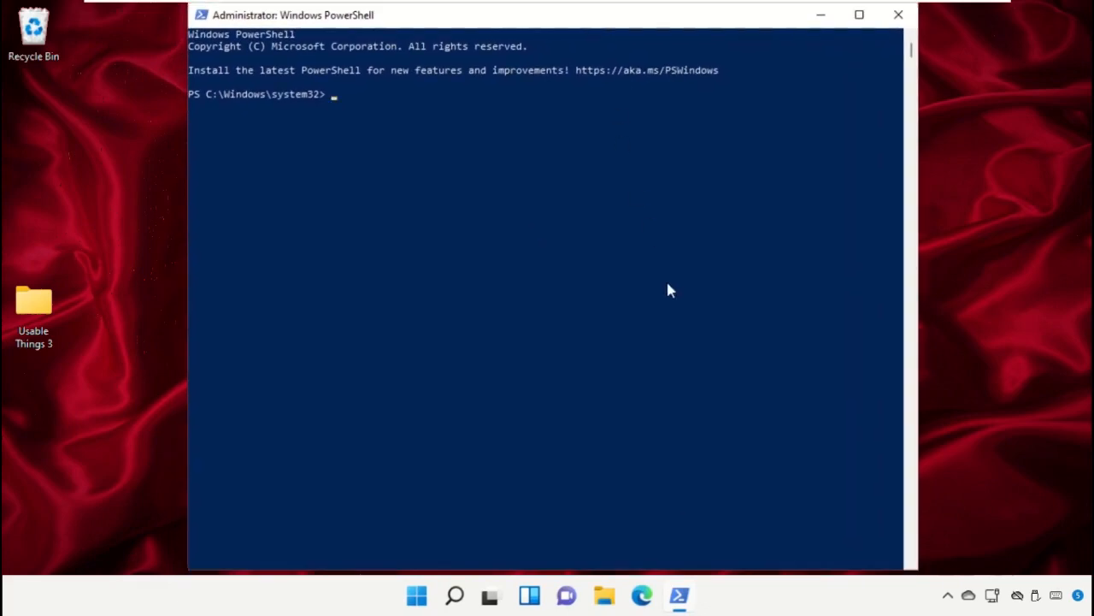
# Delete Usable Things 3 via 'Remove-Item -path <copied path> -force', then show Start's power choices.
pyautogui.write('Remove-Item -path')
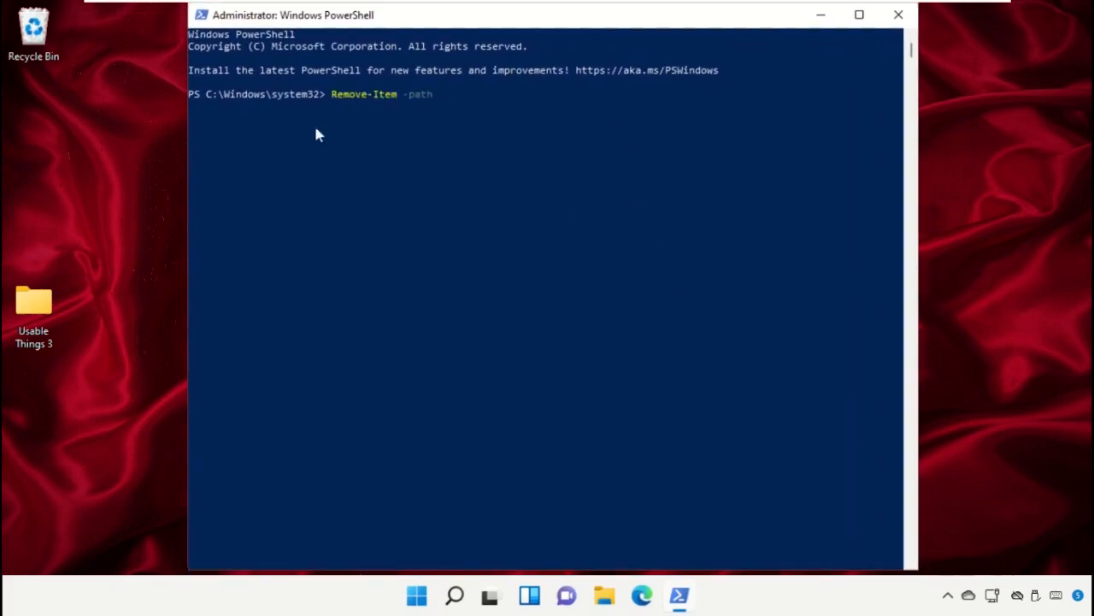
pyautogui.rightClick(34, 307)
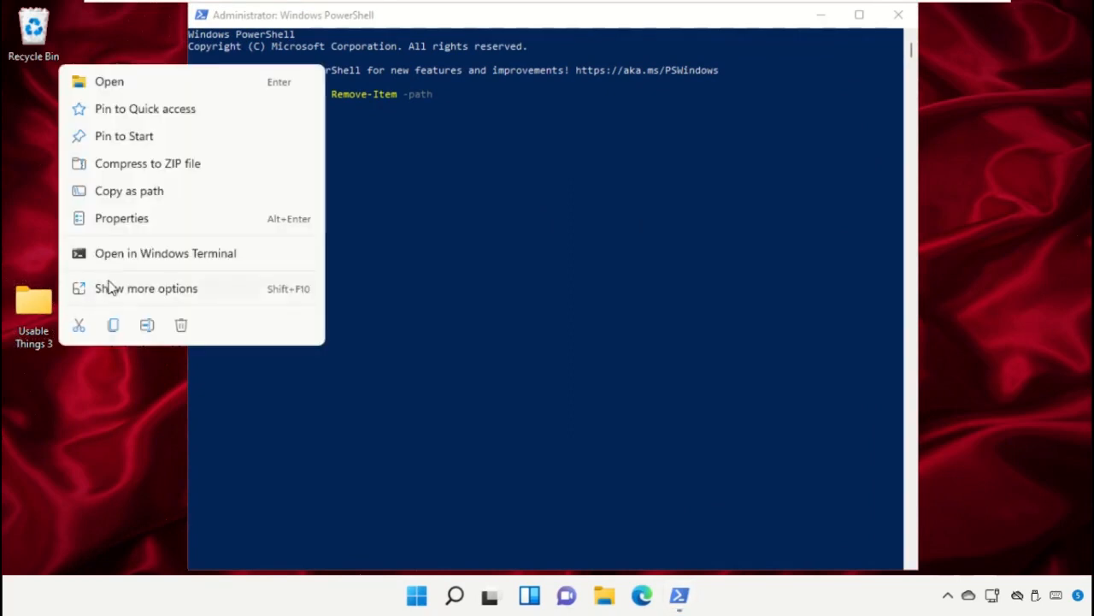
pyautogui.click(491, 191)
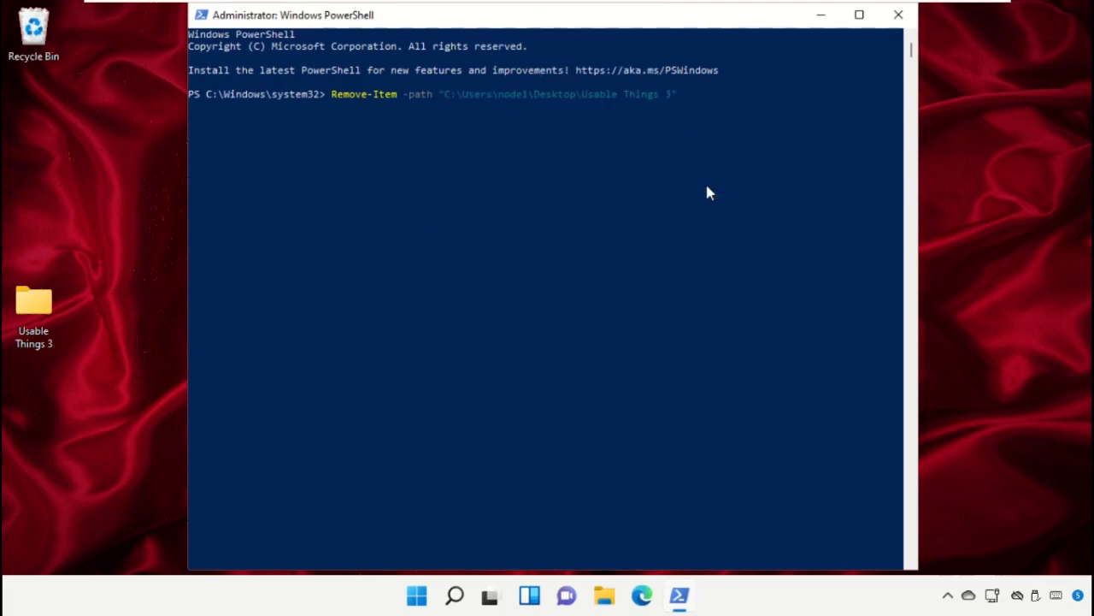
pyautogui.write('-force')
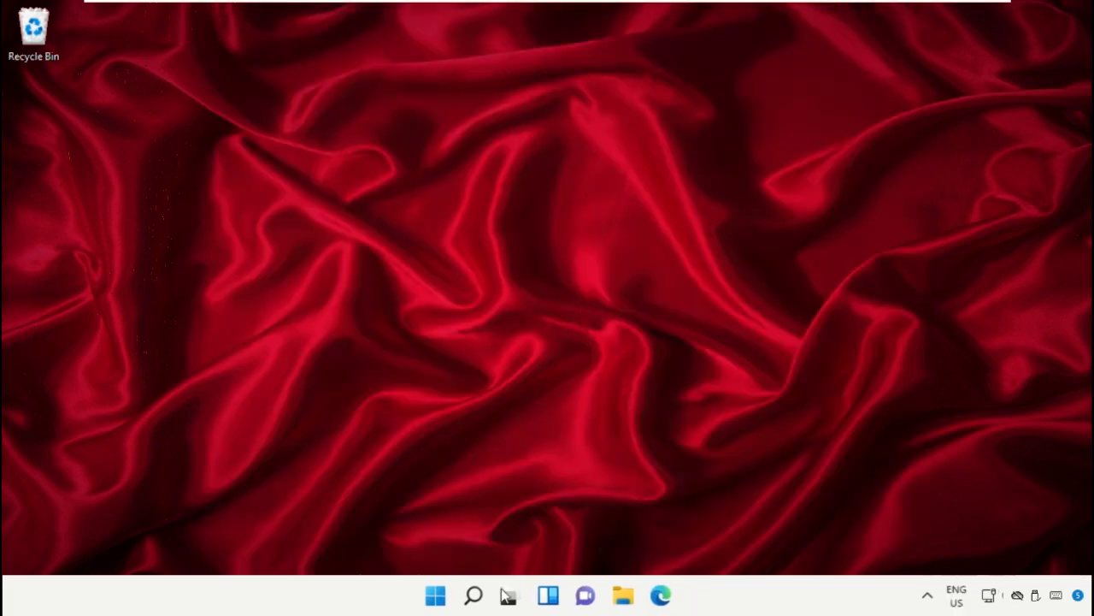
pyautogui.click(435, 595)
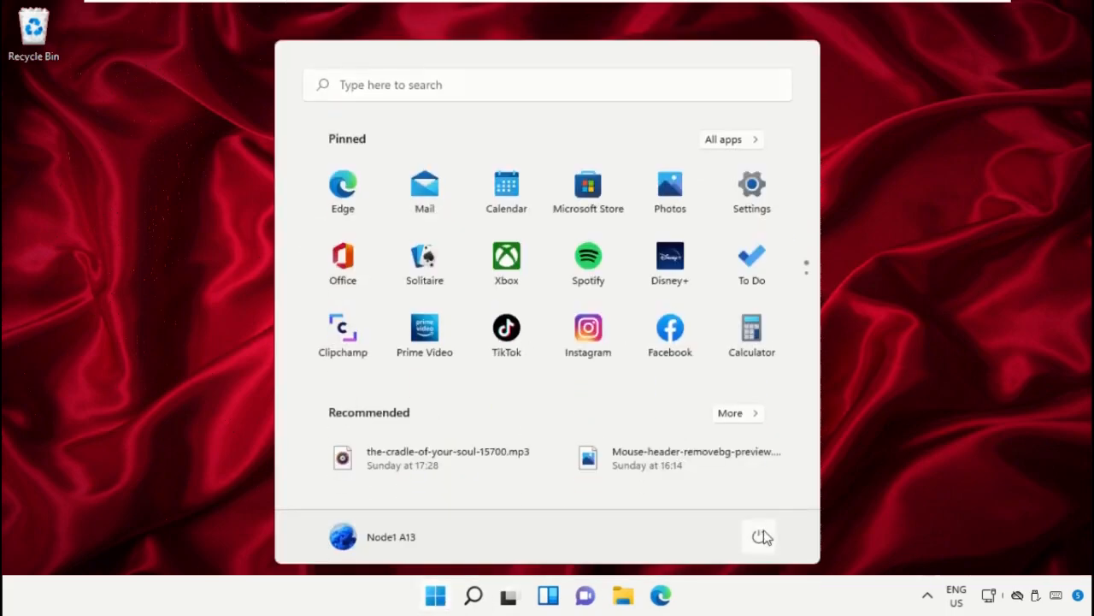
pyautogui.click(758, 536)
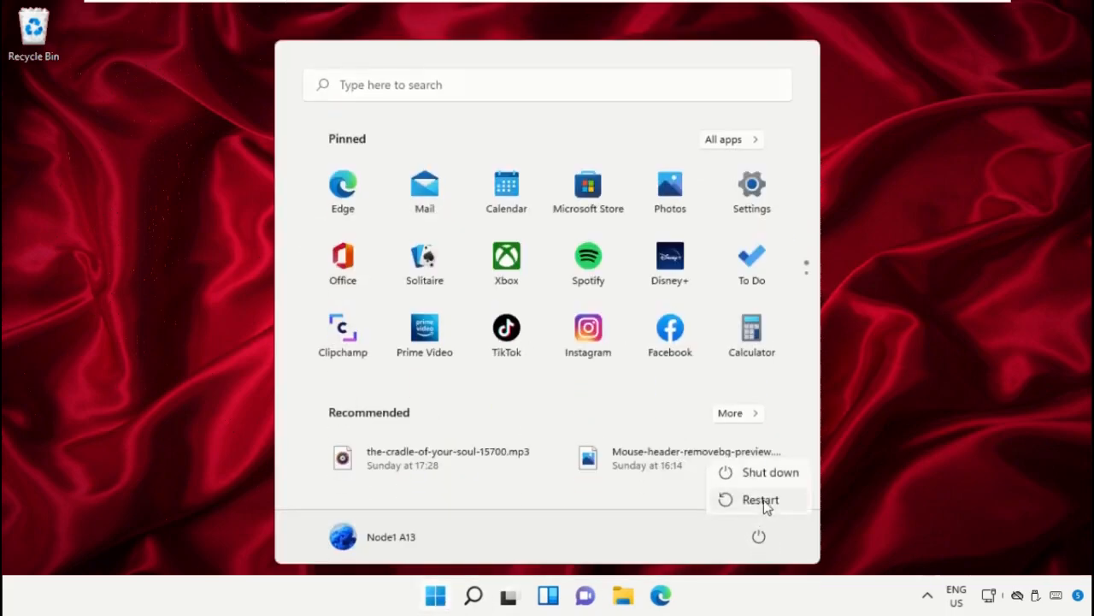